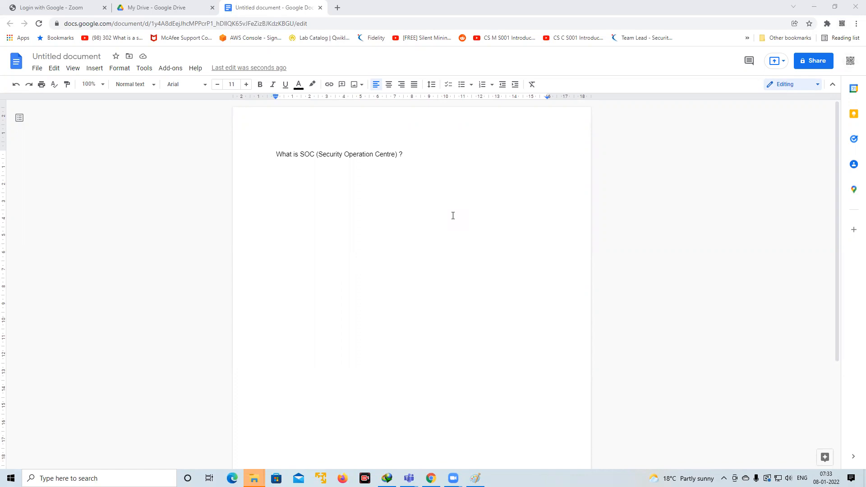
pyautogui.moveTo(442, 335)
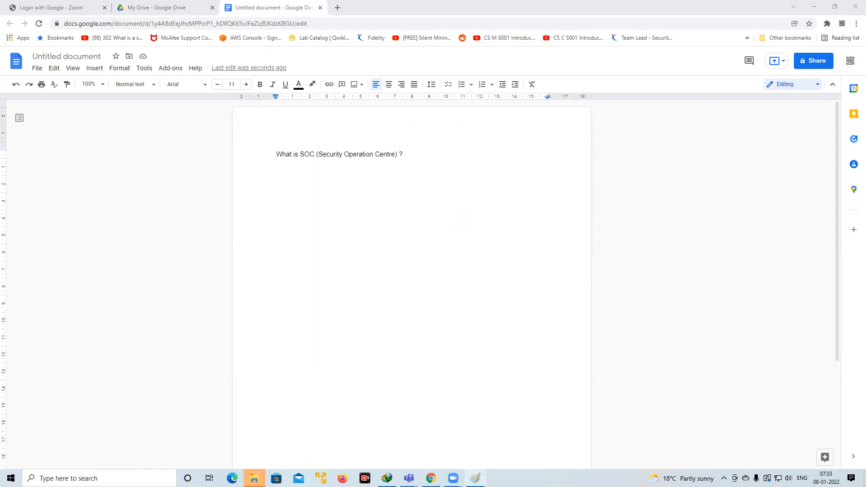
# Step: Draw a tall rectangle at the canvas centre and a small oval above-left of it
pyautogui.click(253, 479)
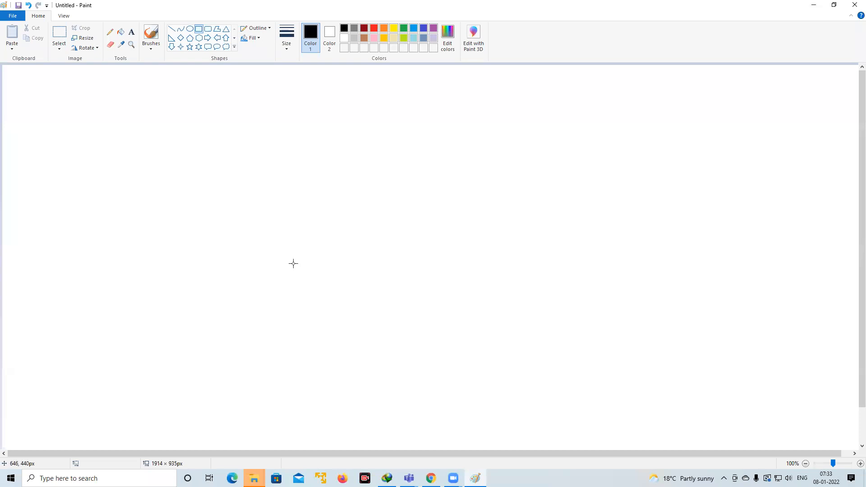
pyautogui.moveTo(318, 201); pyautogui.dragTo(356, 315)
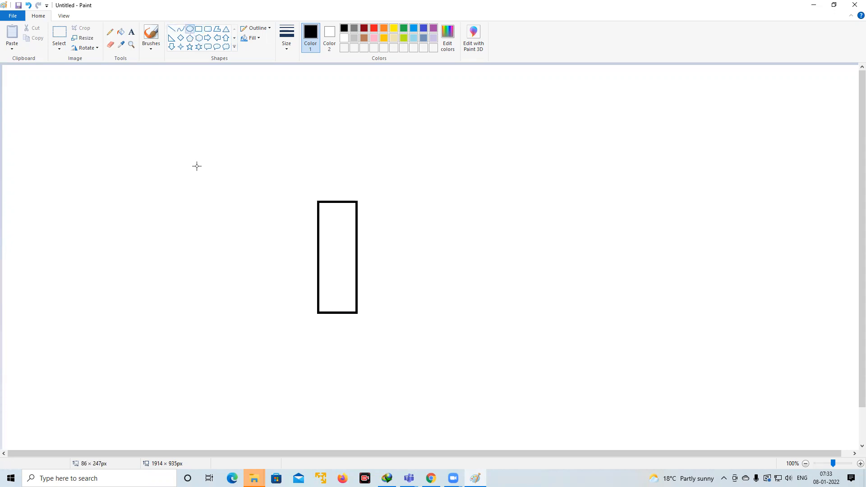
pyautogui.moveTo(192, 165); pyautogui.dragTo(235, 202)
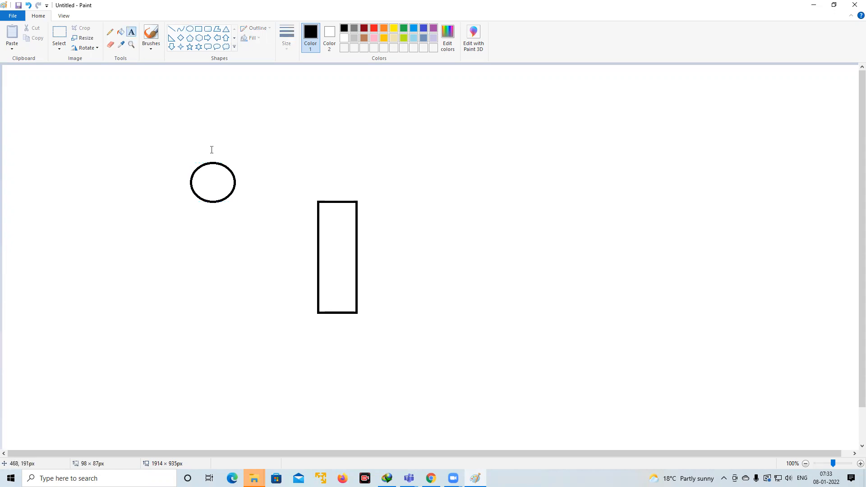
# Step: Type bold labels 'DDOS' above the oval and 'Peremeter Firewall' beneath the rectangle
pyautogui.write('DDOS')
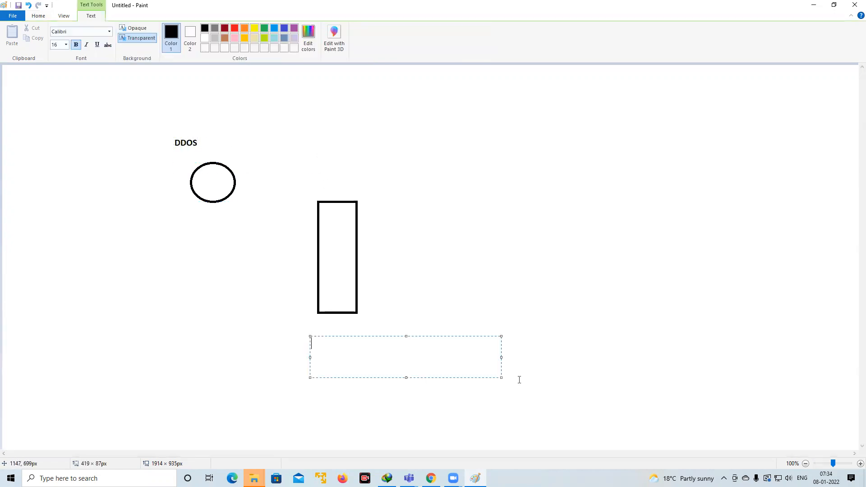
pyautogui.write('P')
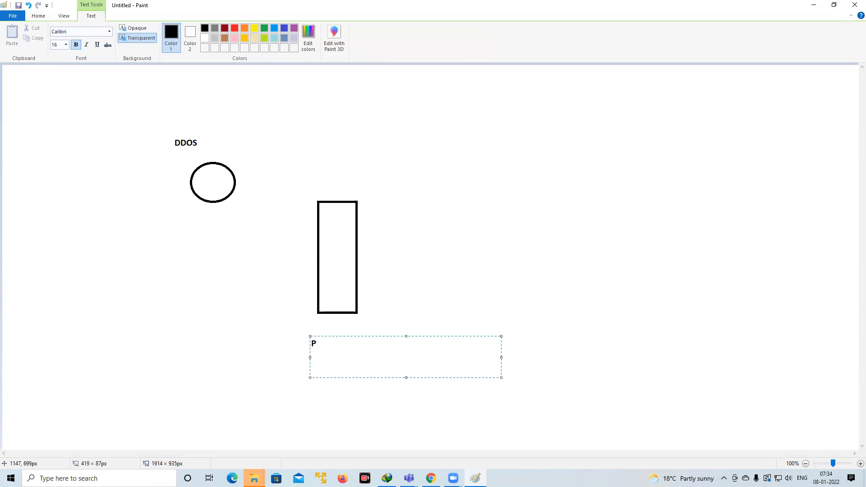
pyautogui.write('F')
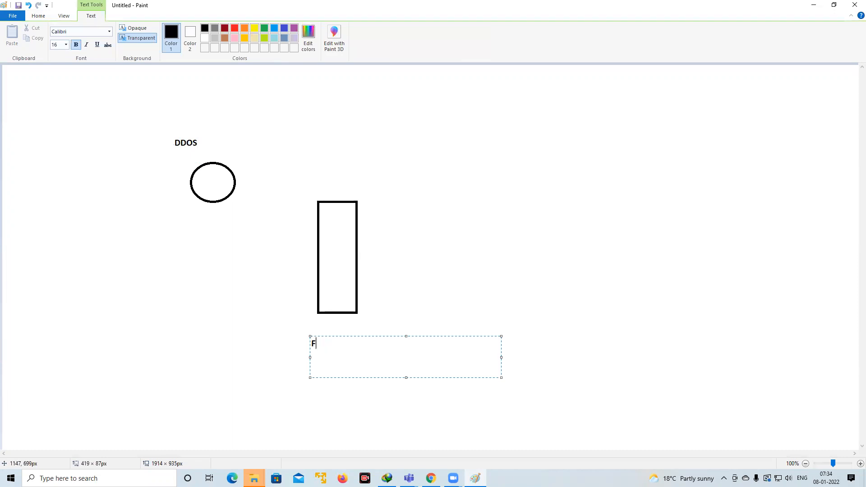
pyautogui.write('Pe')
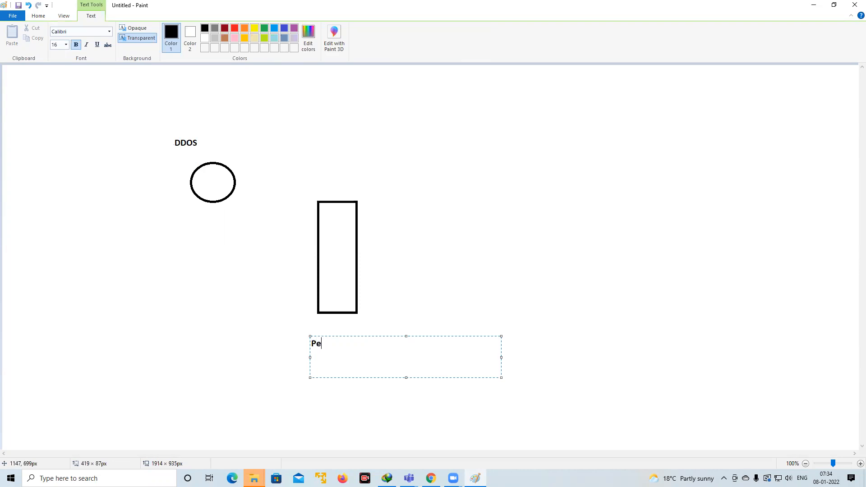
pyautogui.write('r')
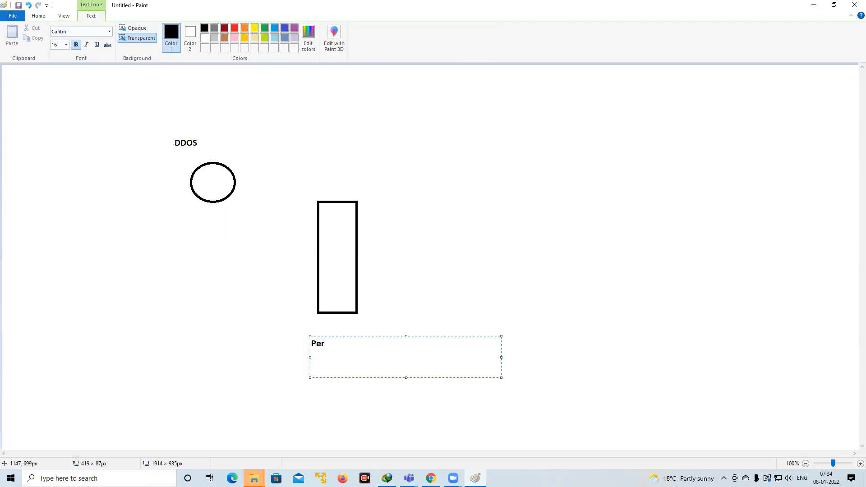
pyautogui.write('emeter')
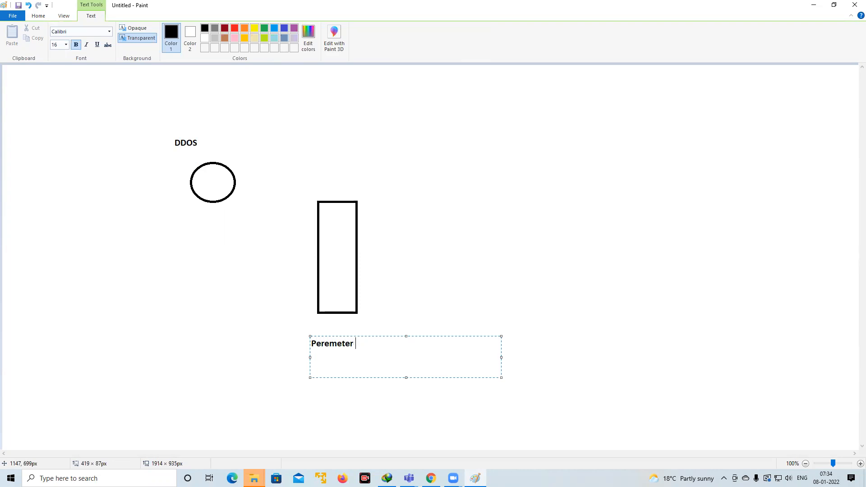
pyautogui.write('Firewall')
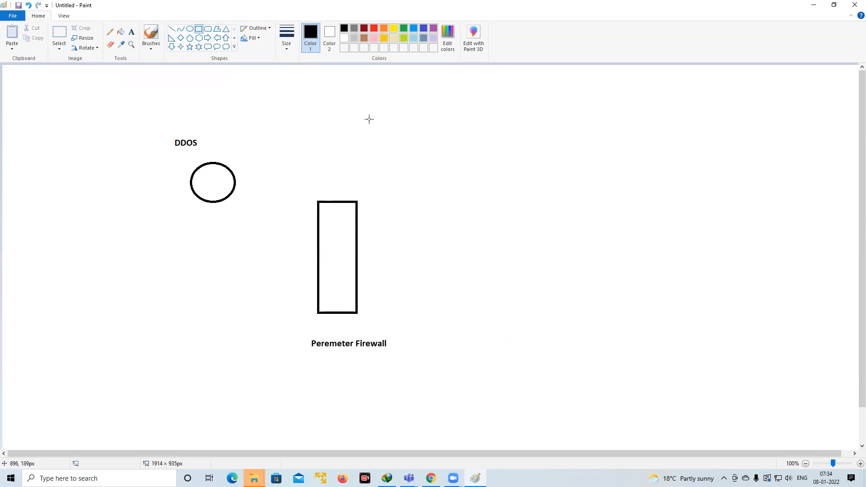
pyautogui.moveTo(448, 203)
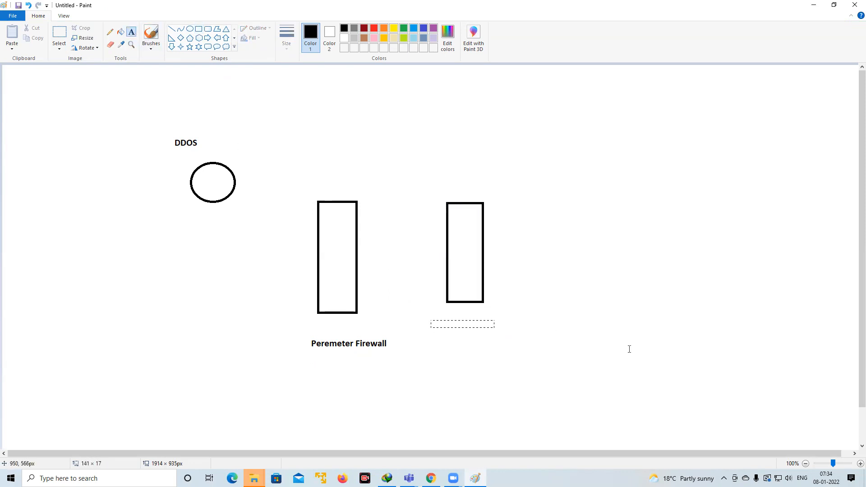
# Step: Caption the second rectangle 'IDS/IP' and position the caption beneath it
pyautogui.click(461, 325)
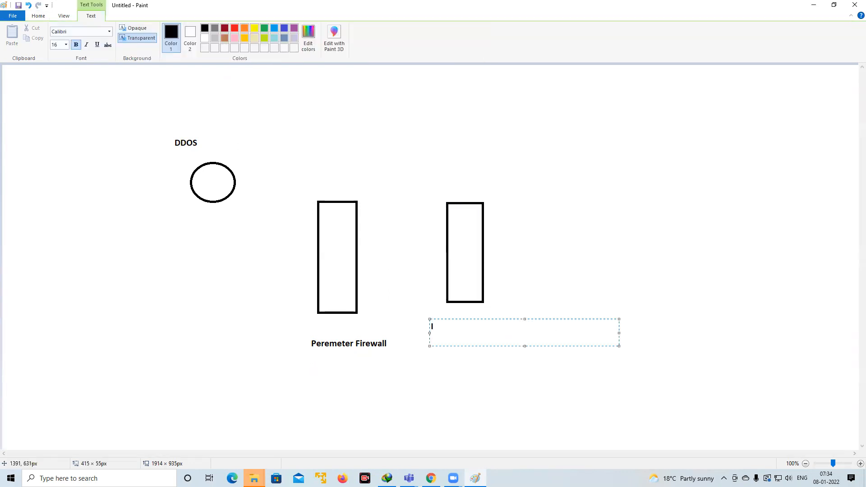
pyautogui.write('IDS')
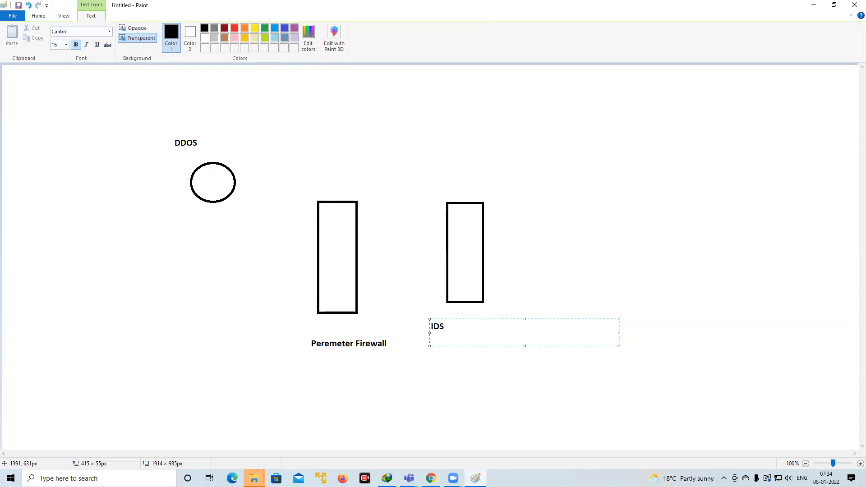
pyautogui.write('/IP')
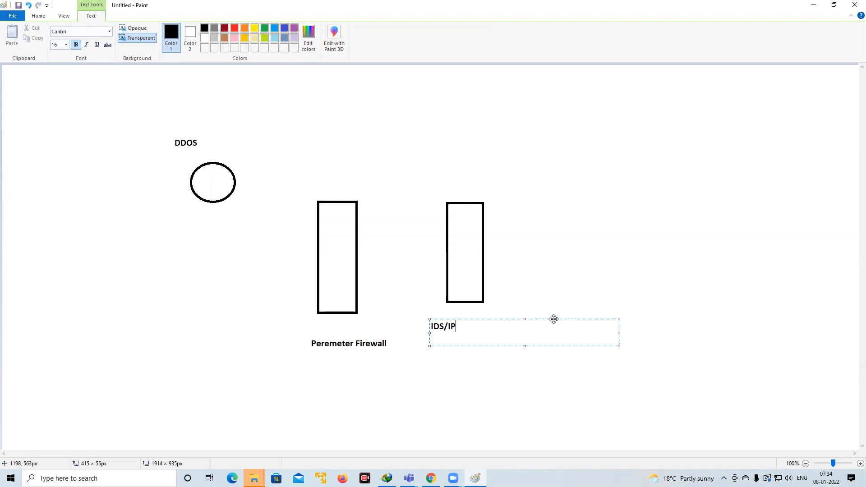
pyautogui.moveTo(554, 320); pyautogui.dragTo(566, 312)
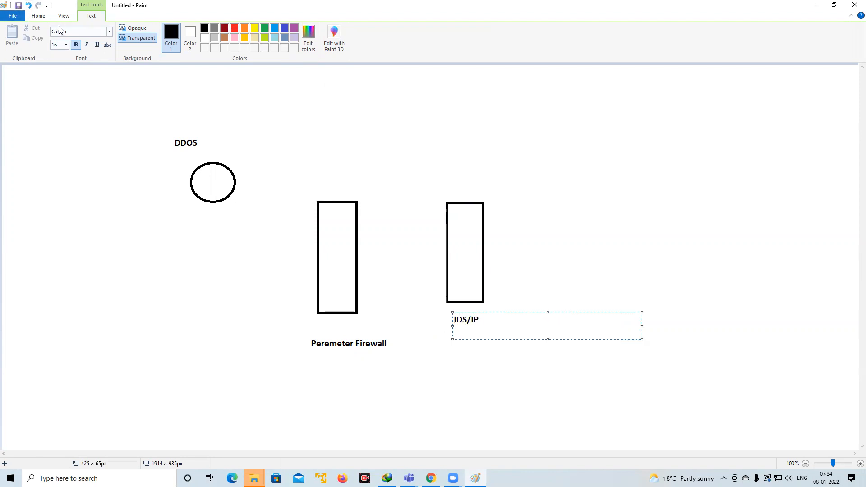
pyautogui.click(38, 15)
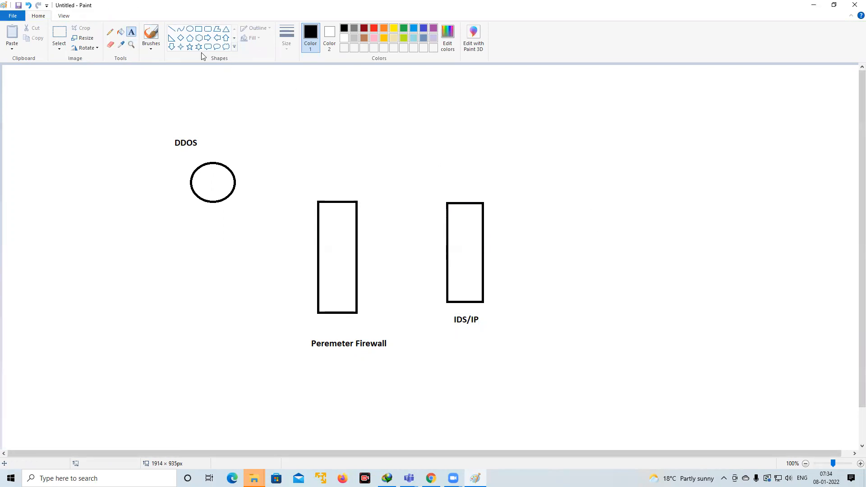
pyautogui.click(199, 28)
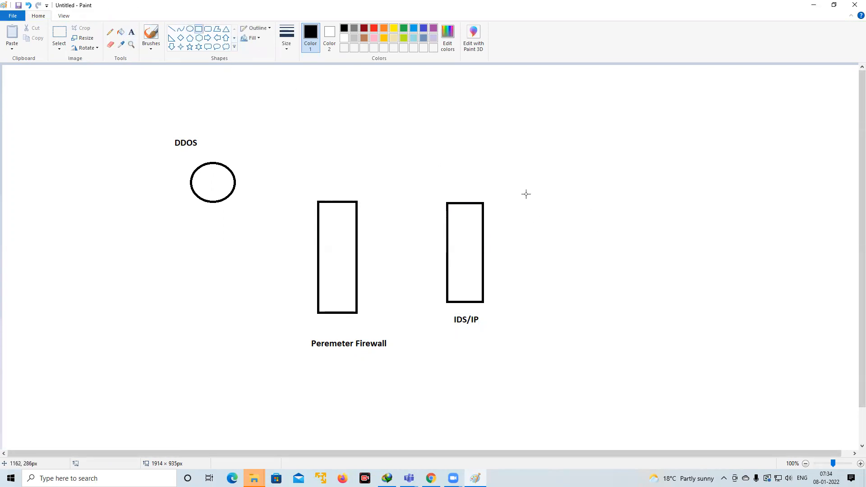
# Step: Draw a long flat rectangle at the top right, move it lower, and label it 'WAF'
pyautogui.moveTo(527, 193); pyautogui.dragTo(566, 315)
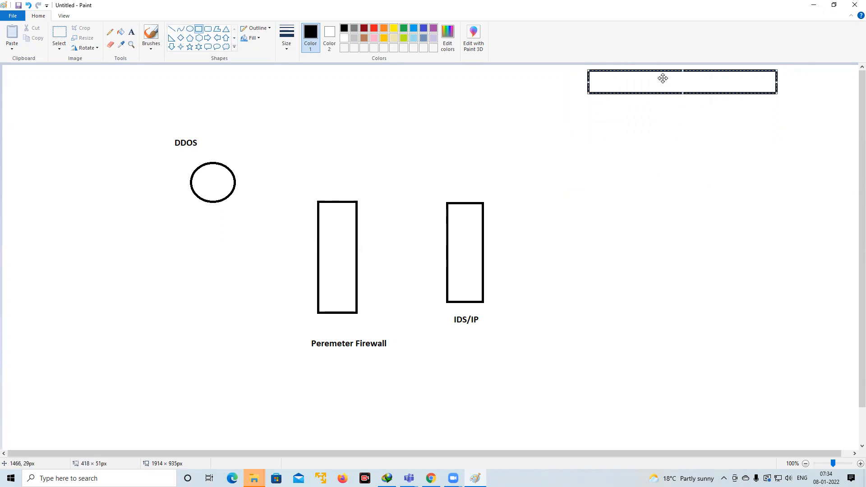
pyautogui.moveTo(663, 82); pyautogui.dragTo(666, 145)
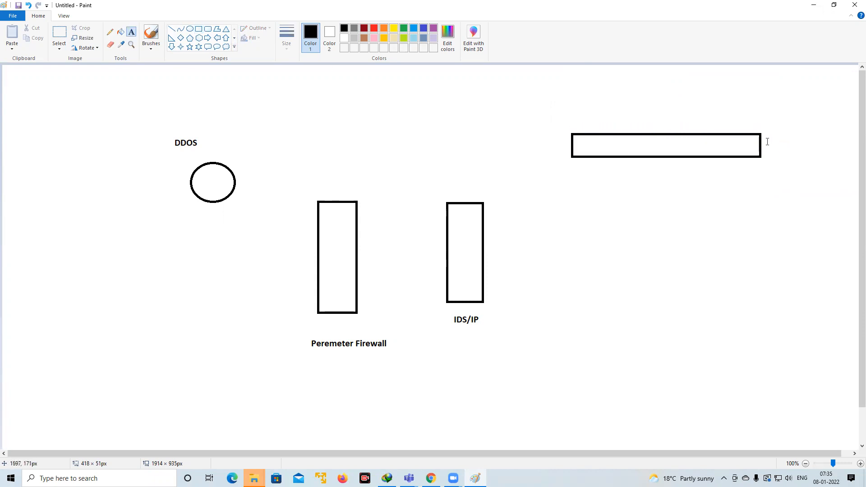
pyautogui.write('WAF')
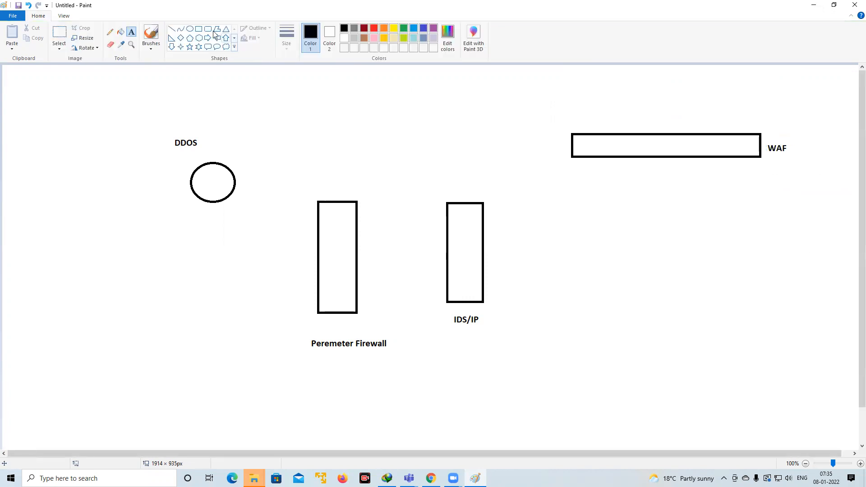
pyautogui.click(59, 36)
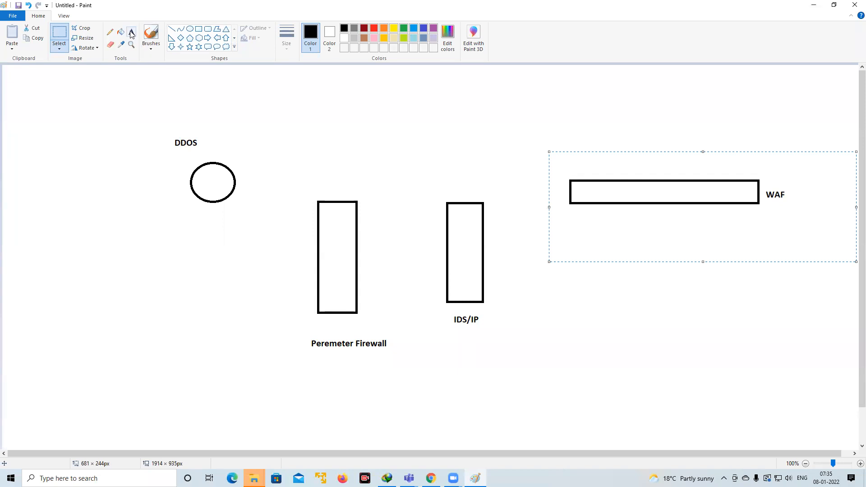
# Step: Draw a square above the WAF bar with a small box inside its lower-right corner
pyautogui.click(131, 32)
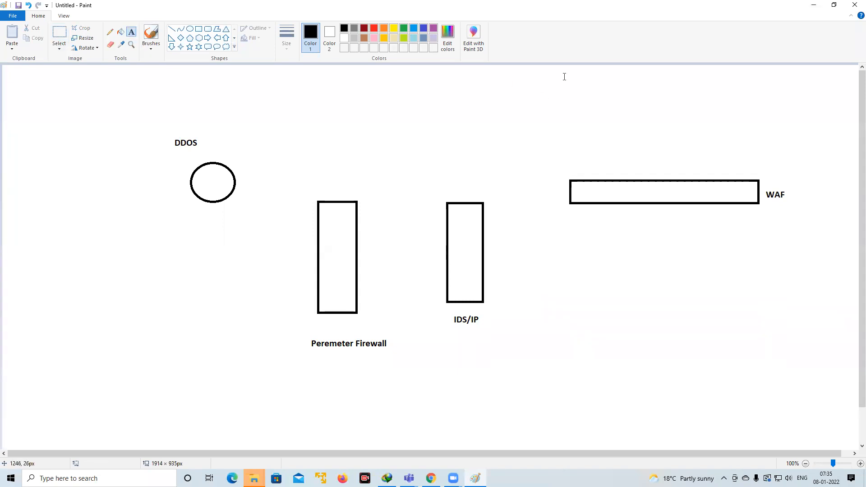
pyautogui.moveTo(571, 74); pyautogui.dragTo(603, 131)
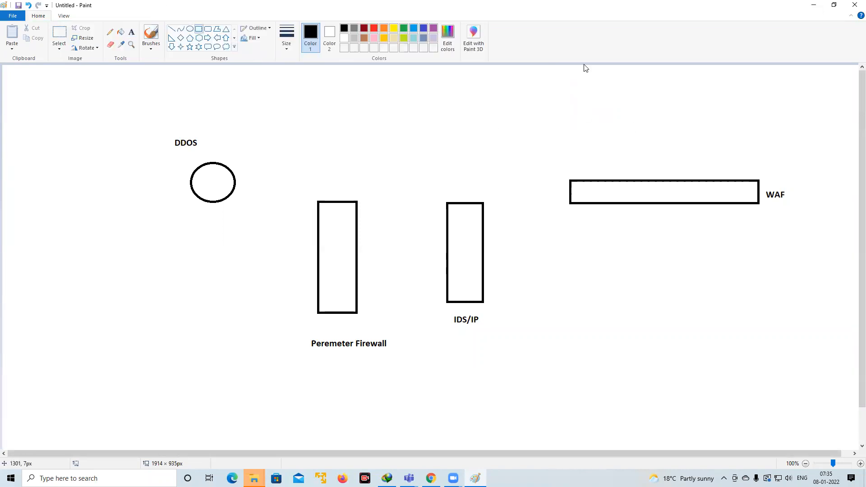
pyautogui.moveTo(583, 75); pyautogui.dragTo(615, 131)
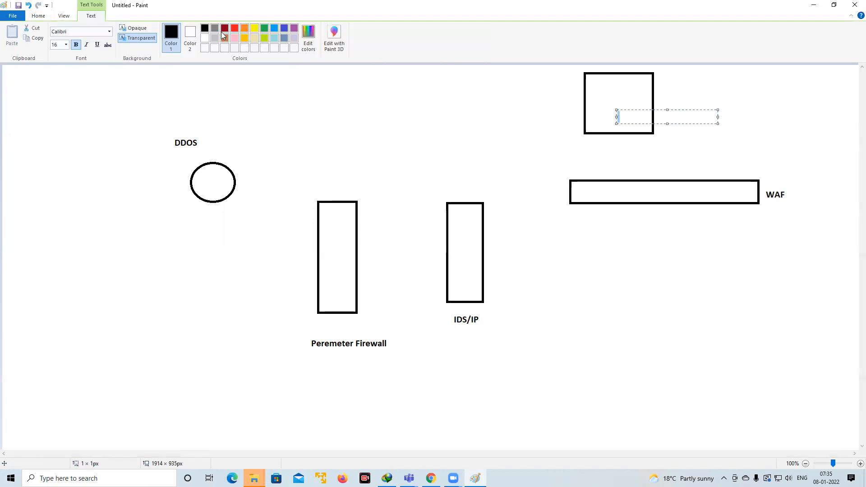
pyautogui.click(37, 15)
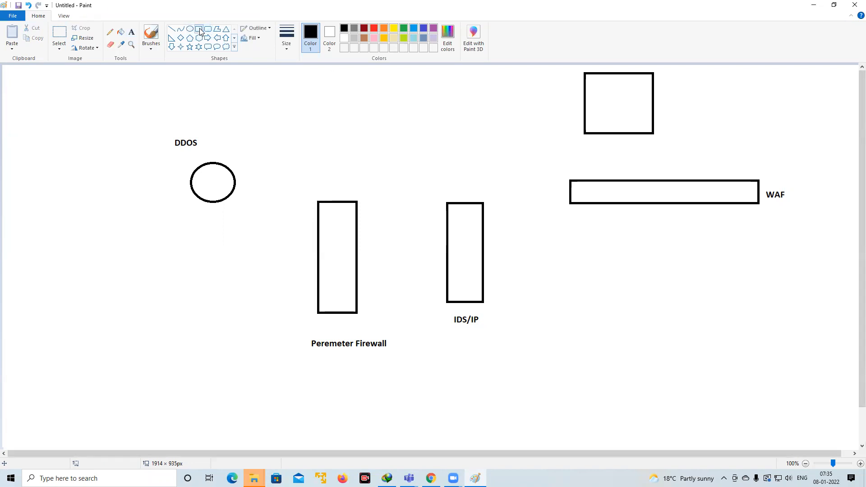
pyautogui.moveTo(624, 113); pyautogui.dragTo(643, 126)
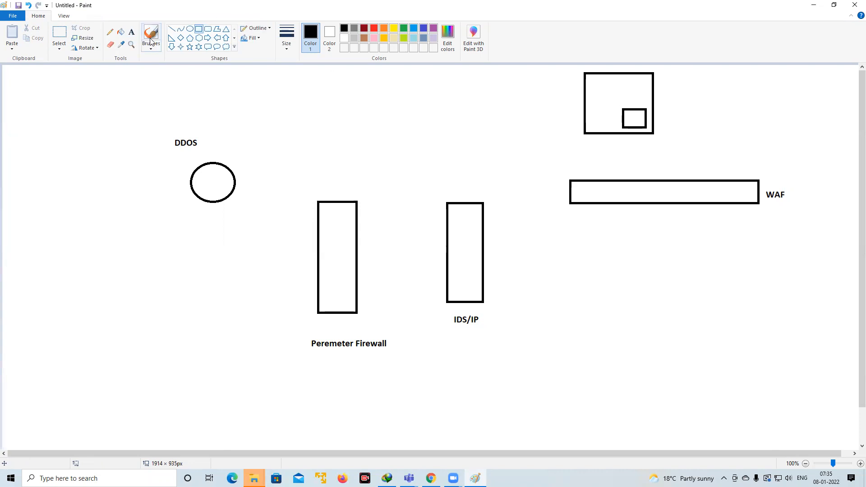
# Step: Type the bold label 'AV' beside the nested squares
pyautogui.click(131, 32)
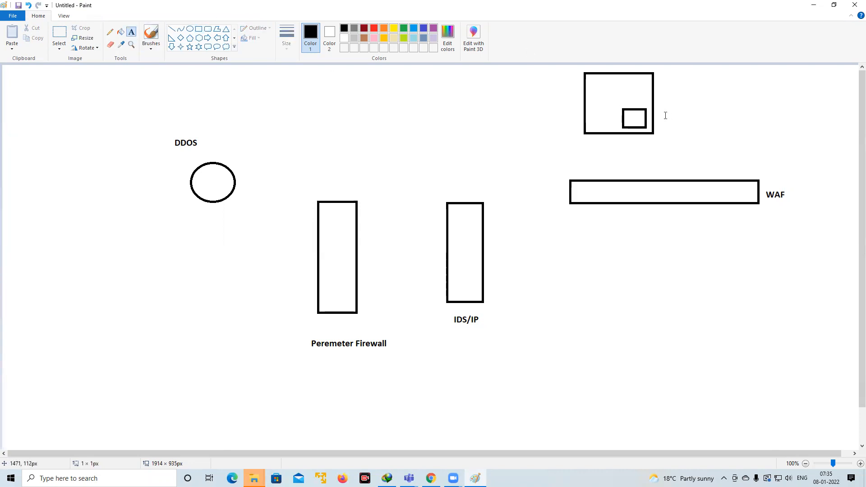
pyautogui.write('AV')
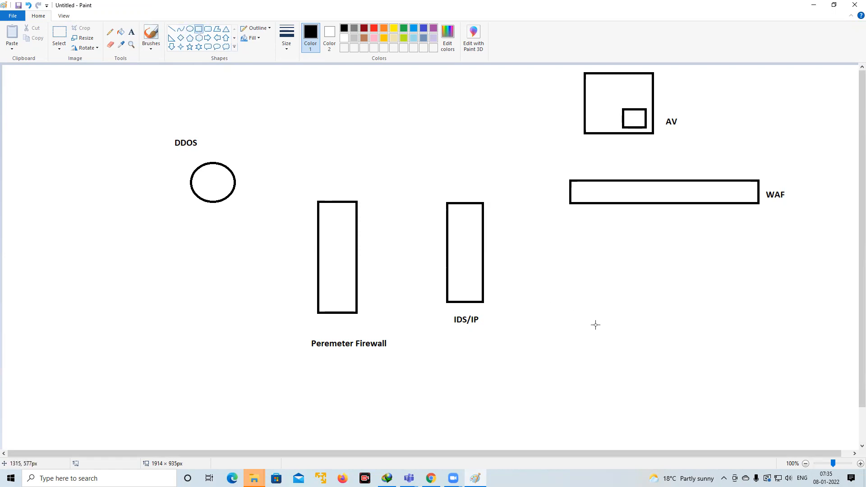
# Step: Draw a box near the bottom right and label it 'Proxy'
pyautogui.moveTo(657, 363); pyautogui.dragTo(685, 402)
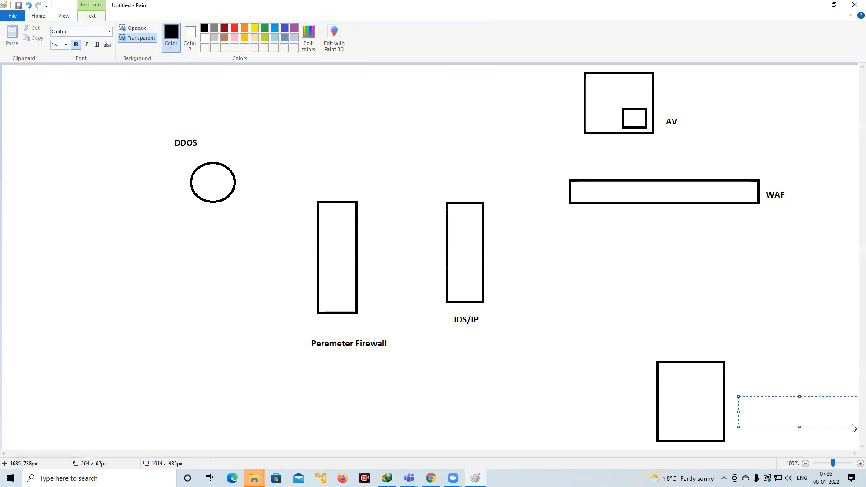
pyautogui.write('PO')
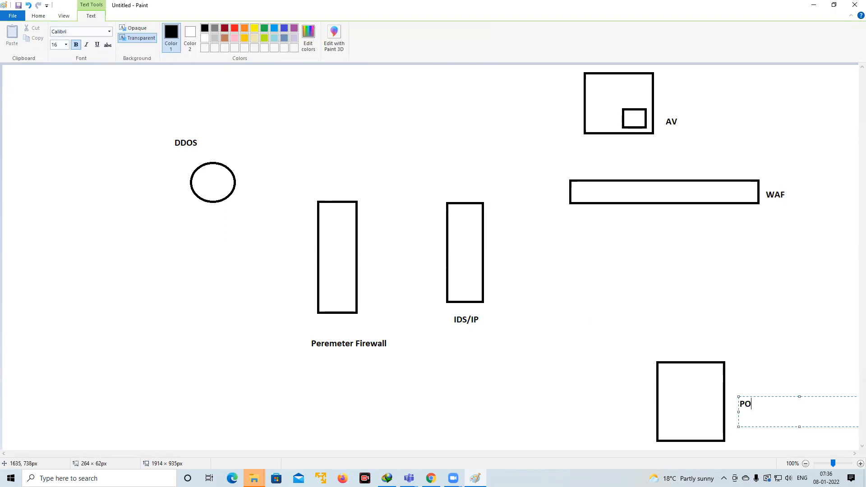
pyautogui.write('rox')
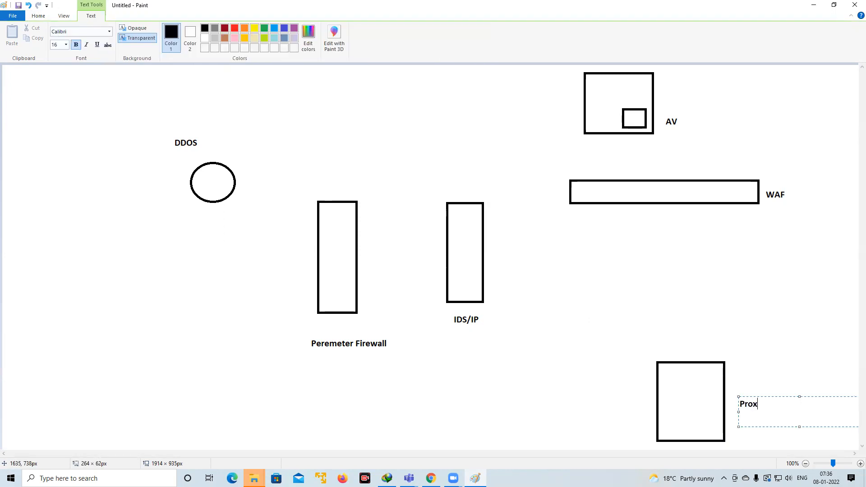
pyautogui.write('y')
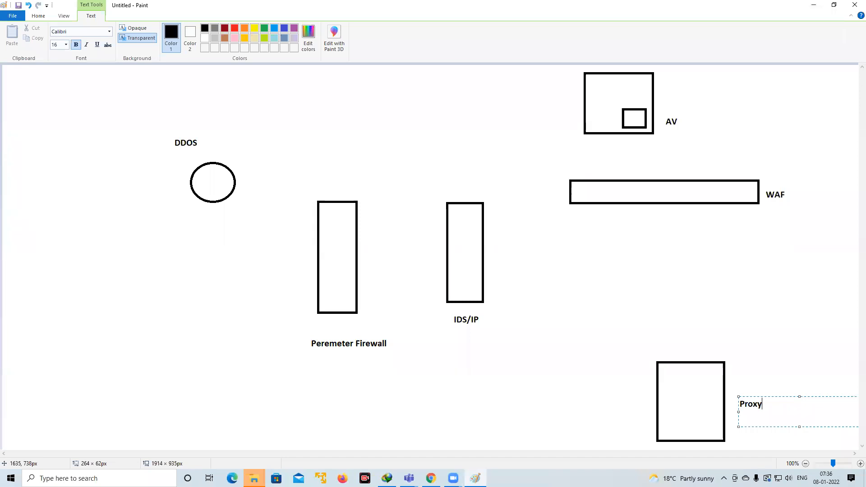
pyautogui.moveTo(508, 424)
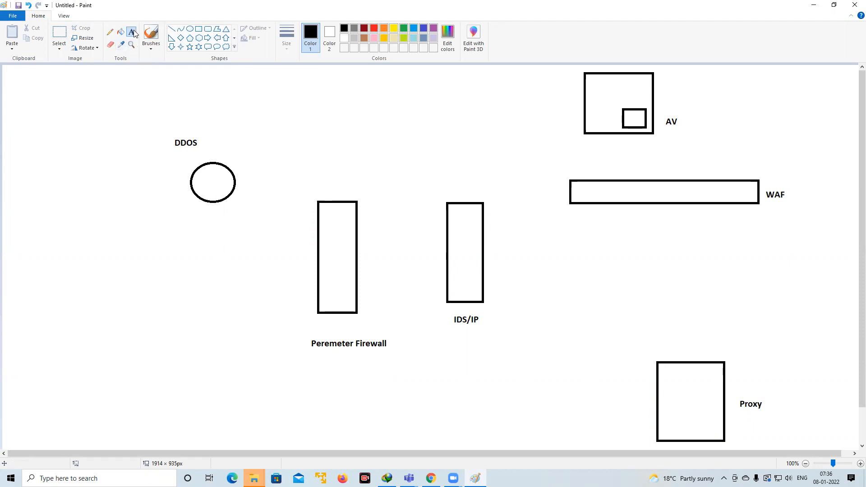
pyautogui.moveTo(45, 275); pyautogui.dragTo(250, 382)
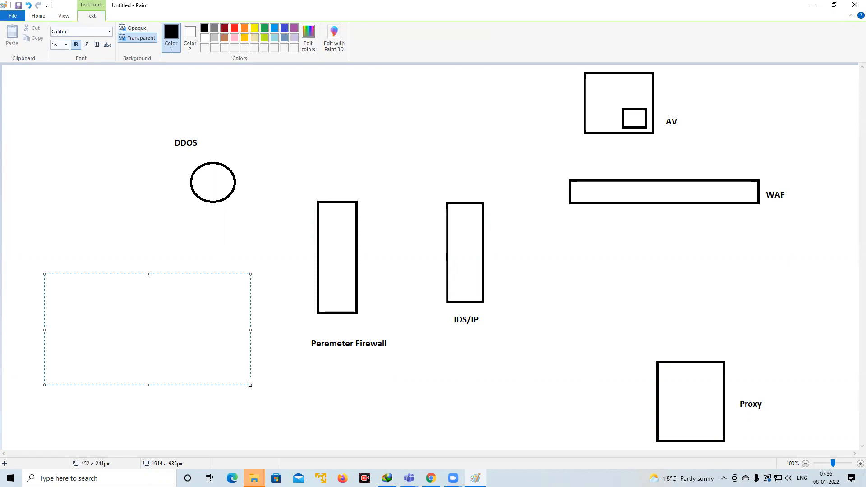
pyautogui.moveTo(336, 292)
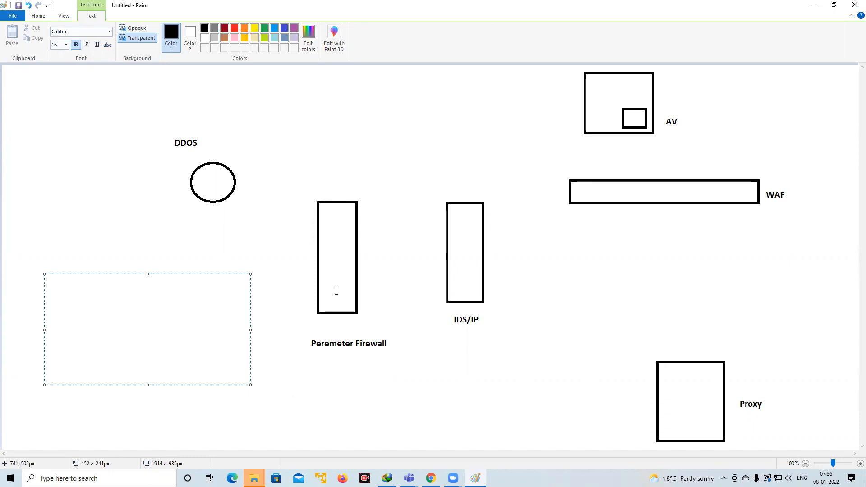
pyautogui.click(38, 15)
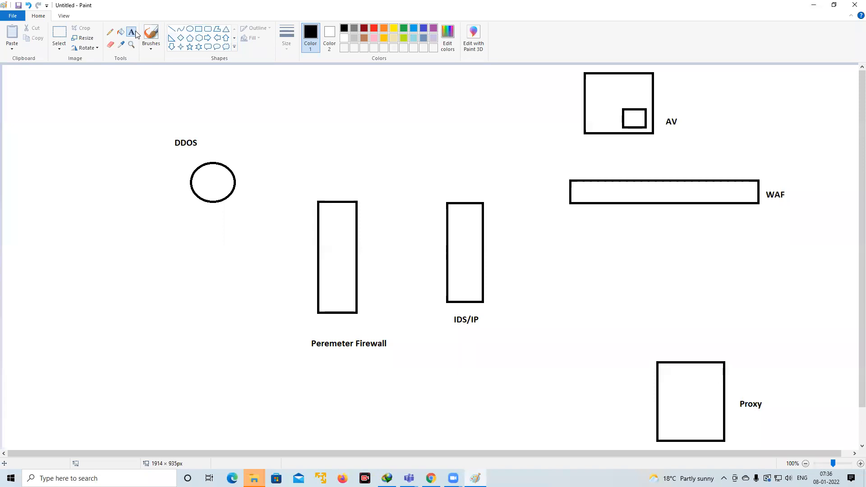
pyautogui.moveTo(132, 33)
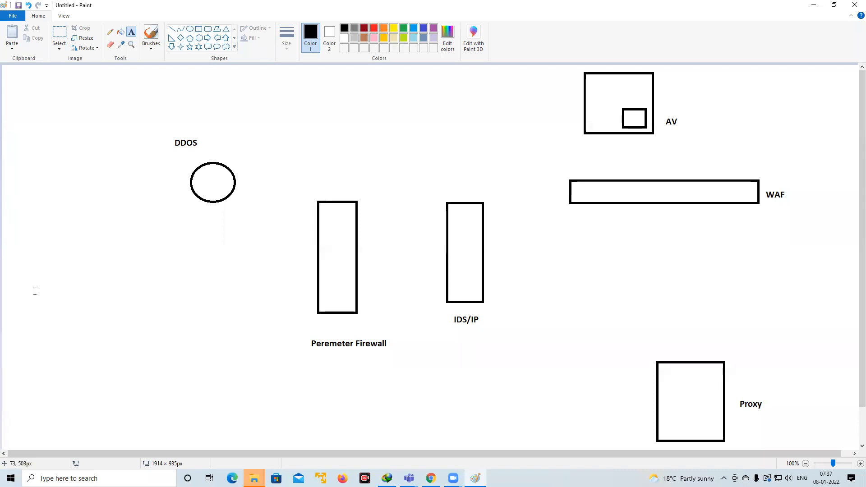
pyautogui.moveTo(308, 217)
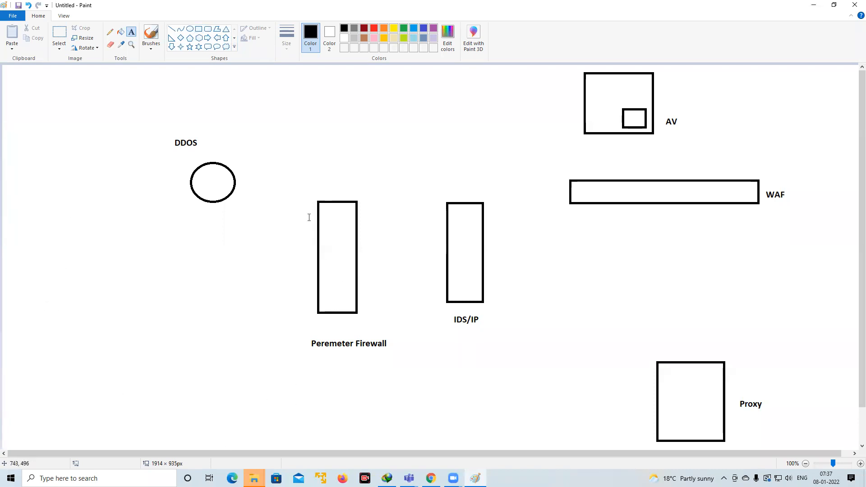
pyautogui.moveTo(339, 308)
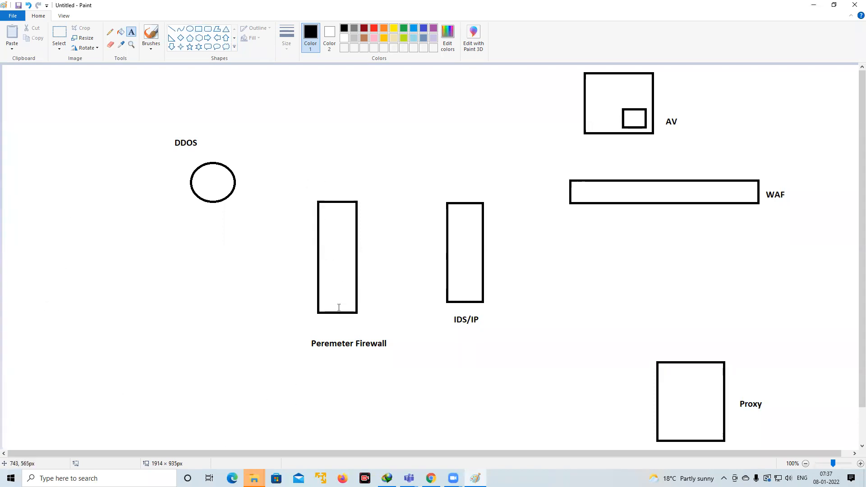
pyautogui.moveTo(347, 275)
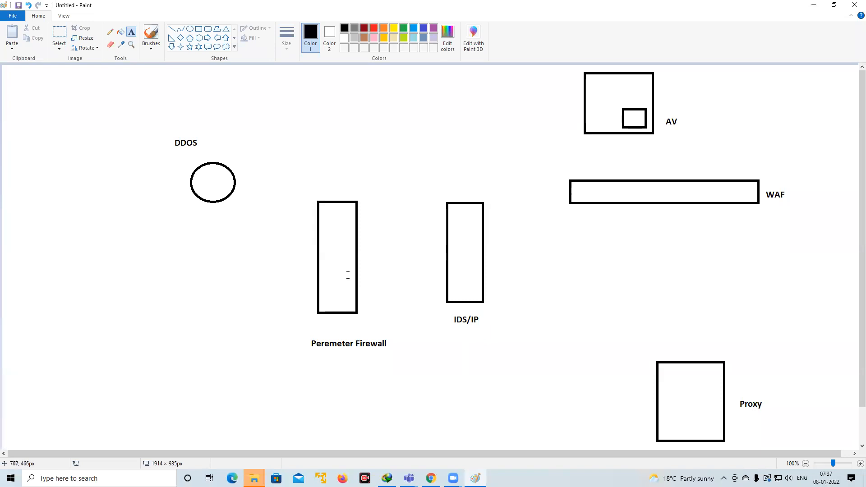
pyautogui.moveTo(478, 264)
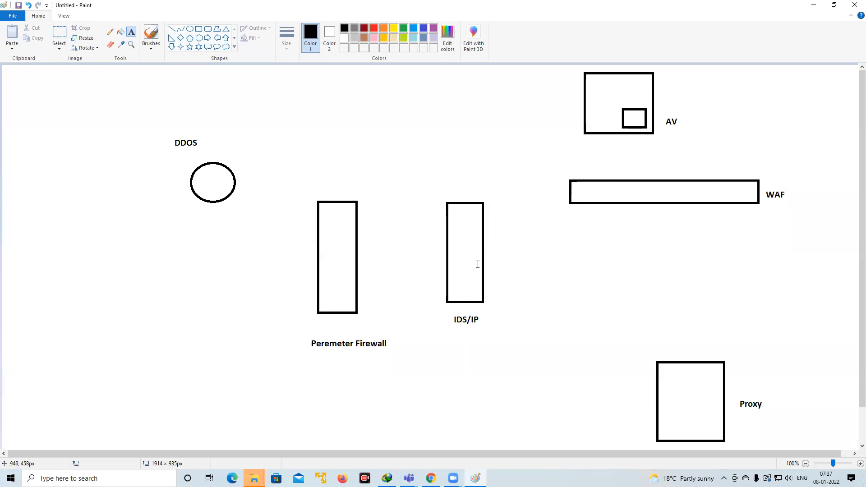
pyautogui.moveTo(489, 265)
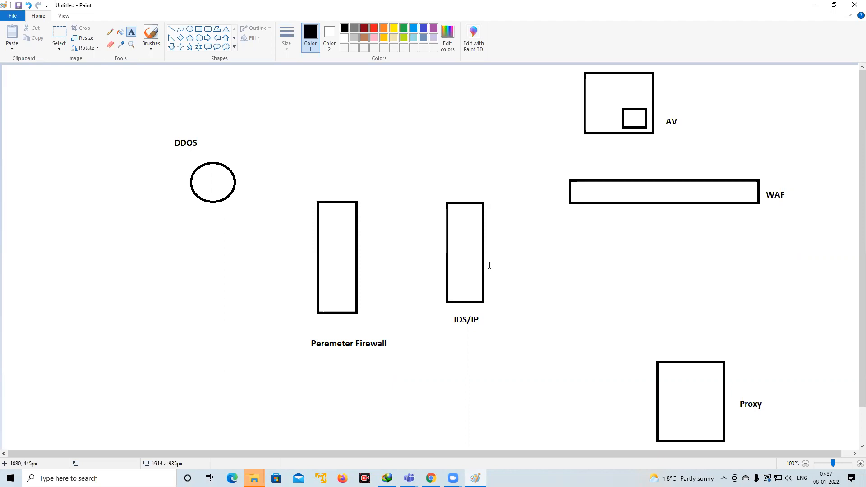
pyautogui.moveTo(222, 176)
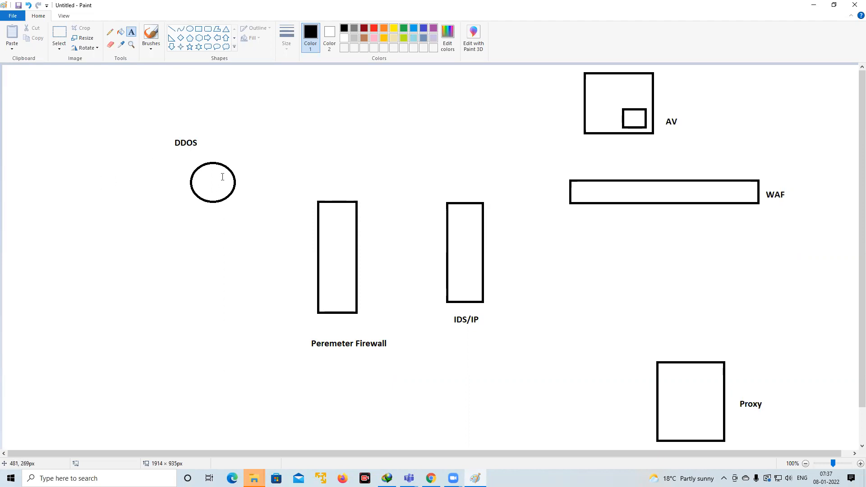
pyautogui.moveTo(222, 170)
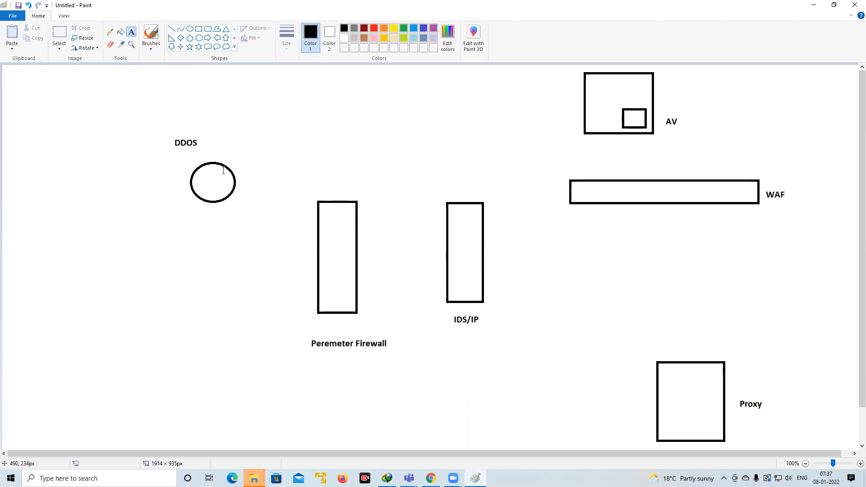
pyautogui.moveTo(709, 467)
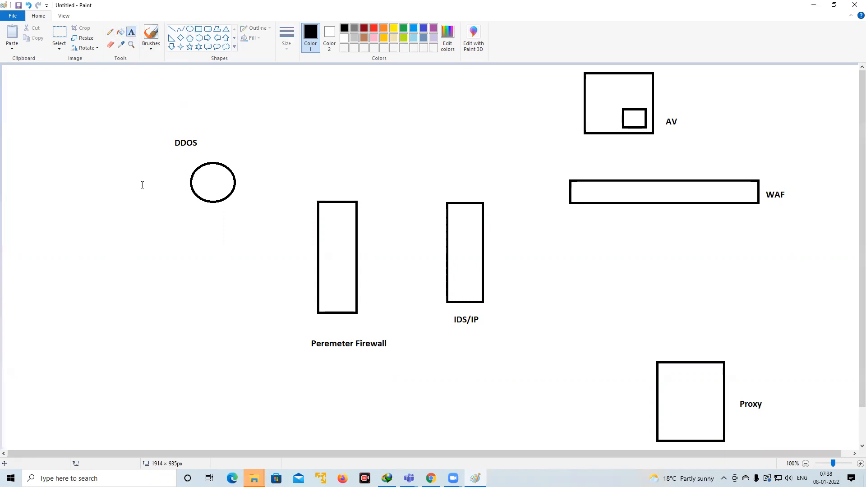
# Step: Create a note text box listing 'Build', 'Test' and 'Maintancce will be'
pyautogui.moveTo(69, 252); pyautogui.dragTo(213, 345)
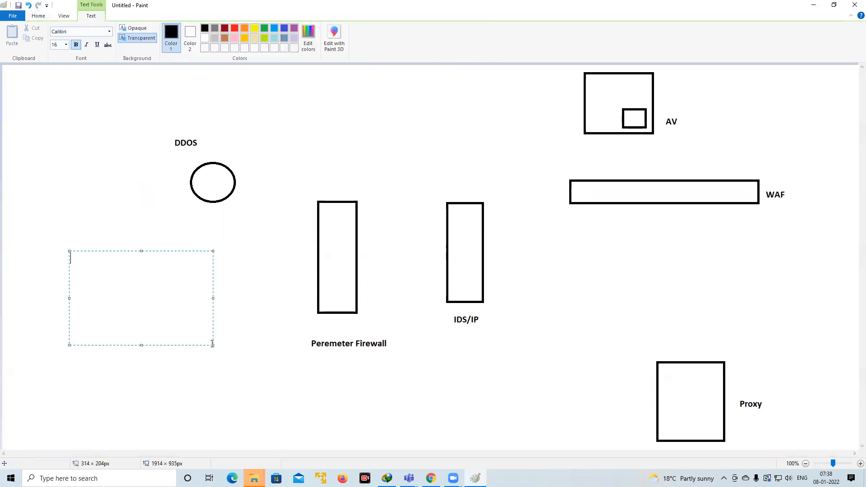
pyautogui.write('B')
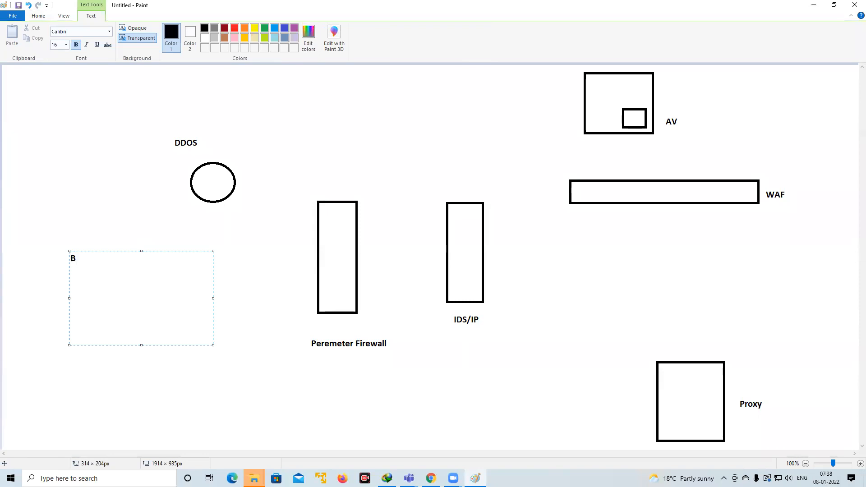
pyautogui.write('Build')
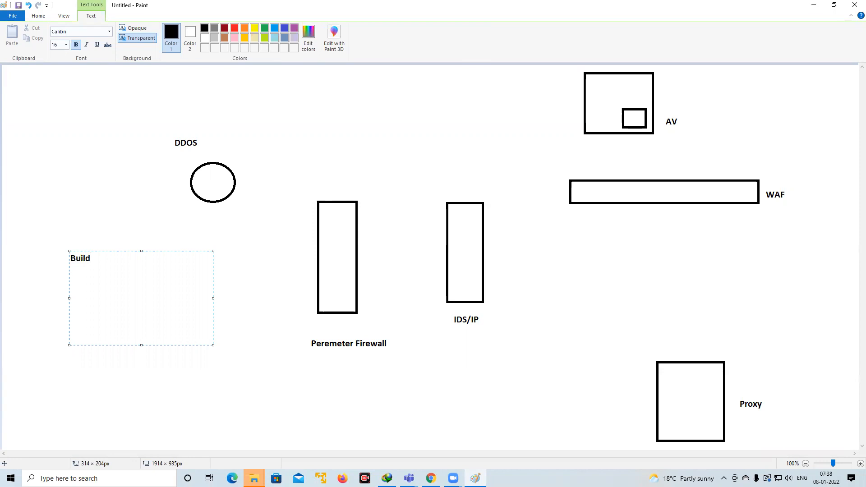
pyautogui.write('Test')
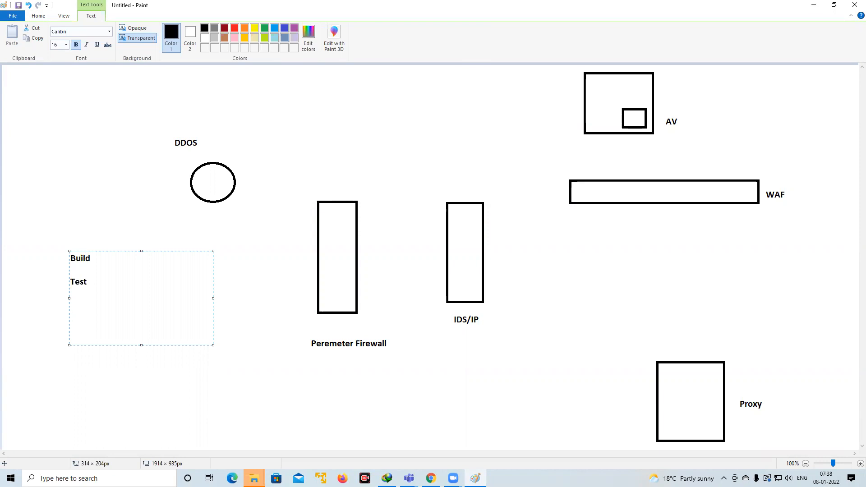
pyautogui.write('Main')
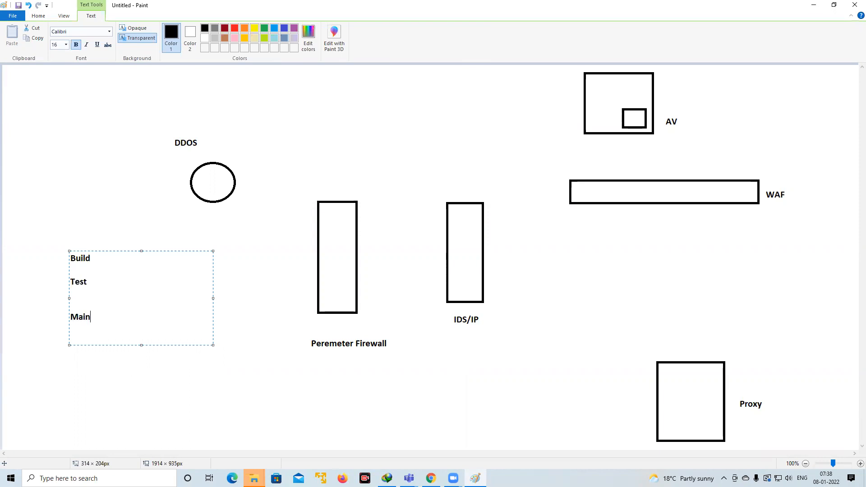
pyautogui.write('tancce')
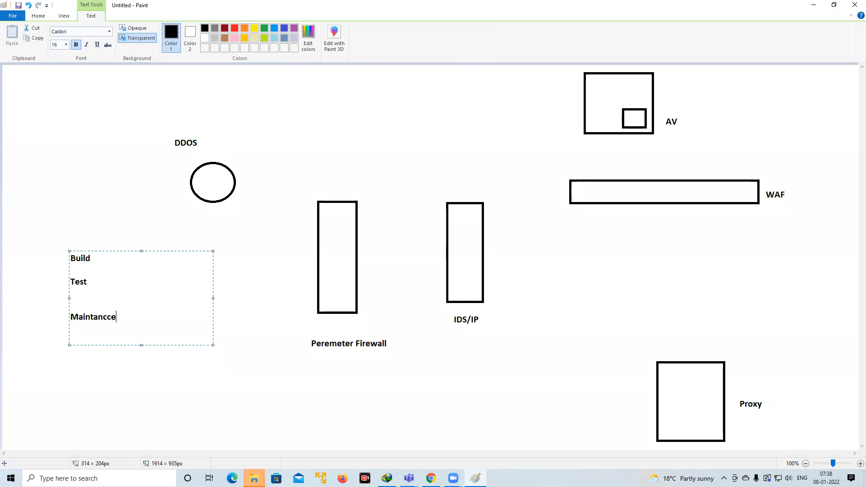
pyautogui.write('will be')
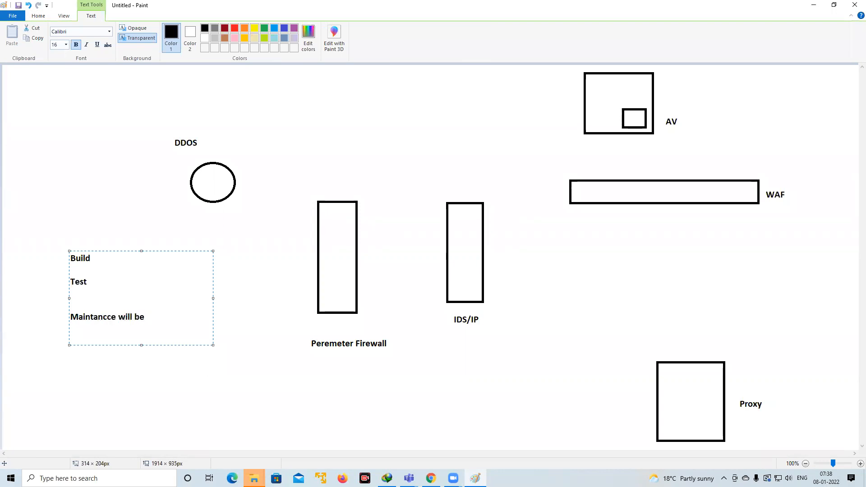
# Step: Extend the maintenance line with 'operatiin' and begin the 'Run' label
pyautogui.click(106, 317)
pyautogui.write('na')
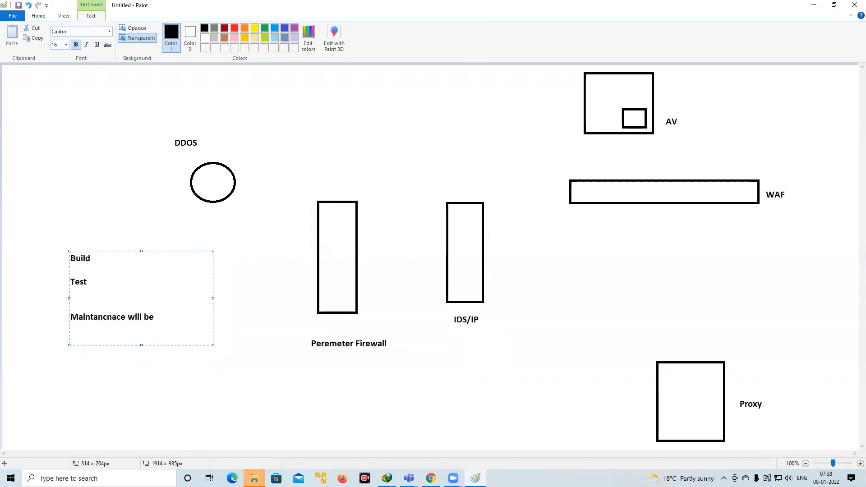
pyautogui.write('oper')
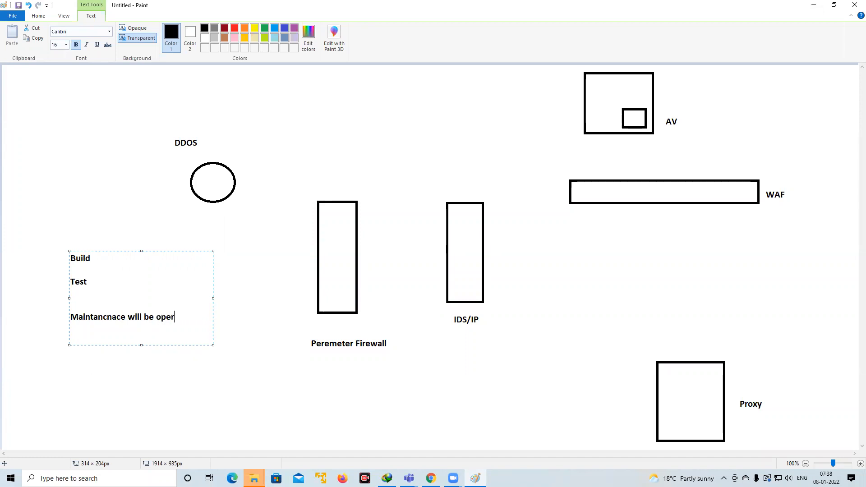
pyautogui.write('atiin')
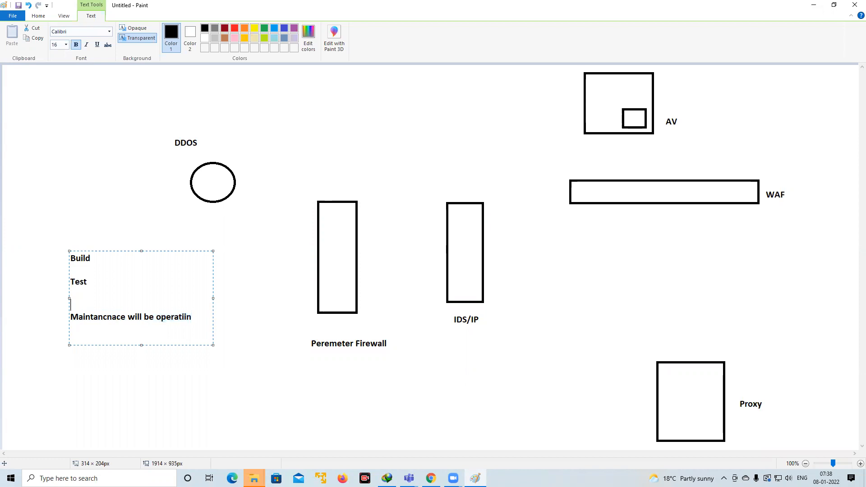
pyautogui.write('Run -')
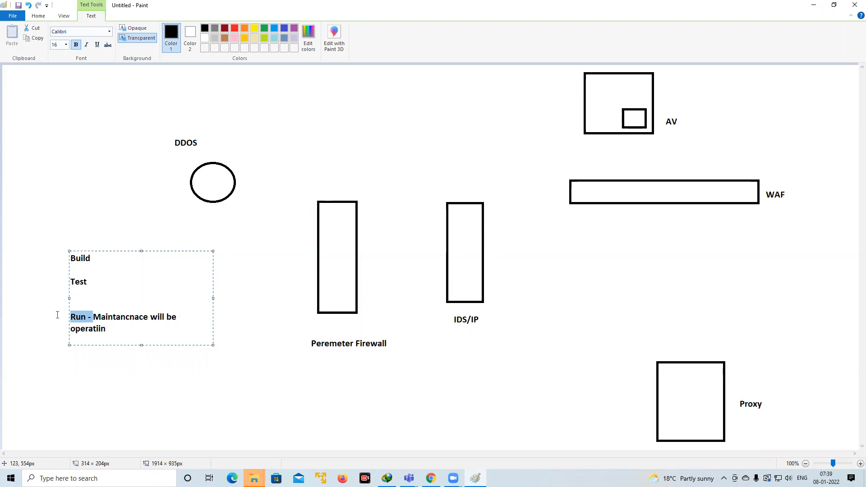
pyautogui.moveTo(205, 196)
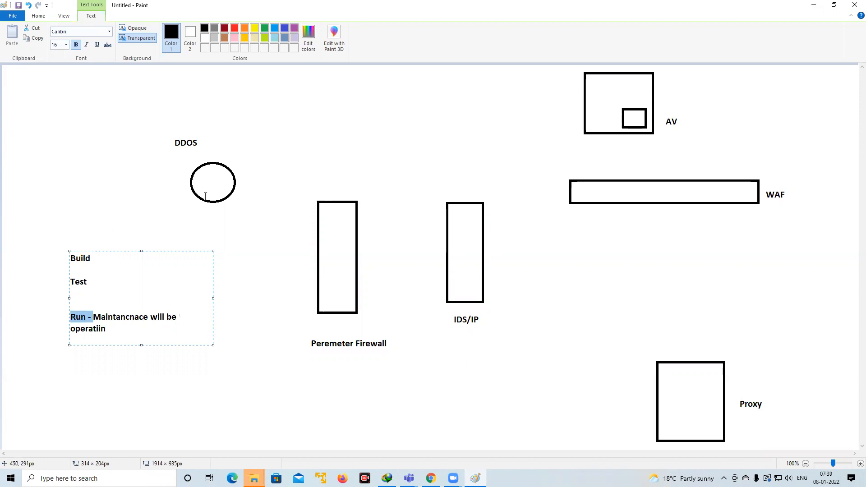
pyautogui.moveTo(309, 289)
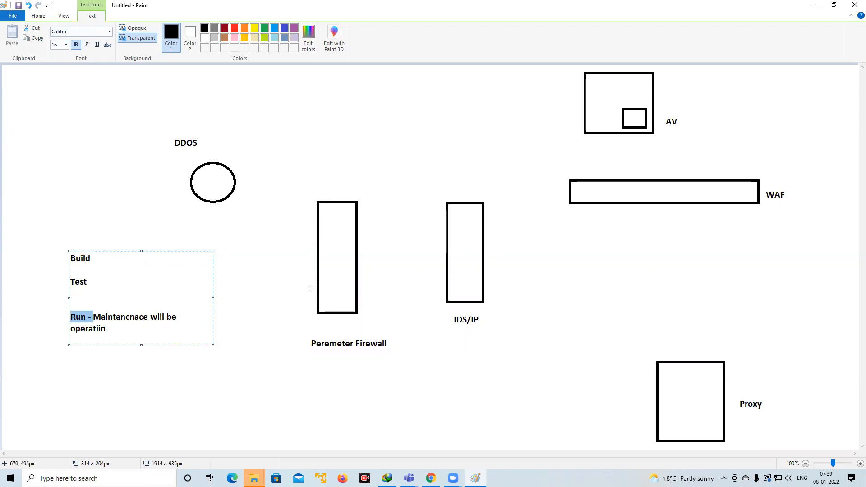
pyautogui.moveTo(317, 278)
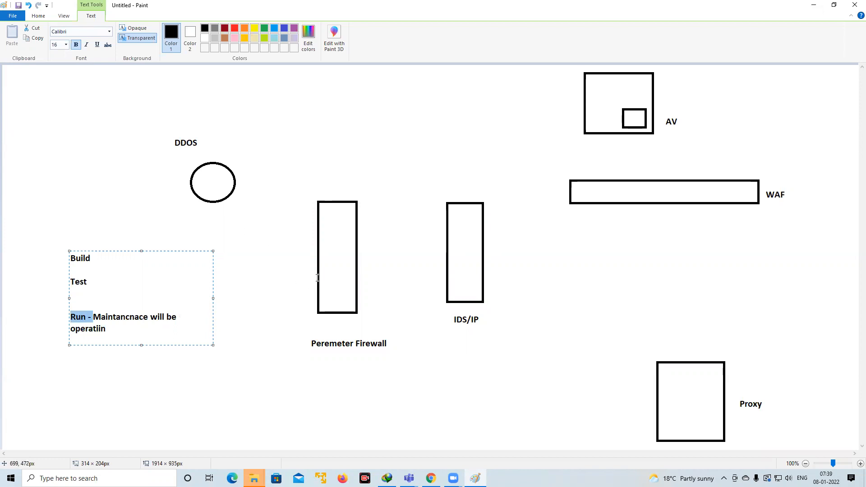
pyautogui.moveTo(479, 280)
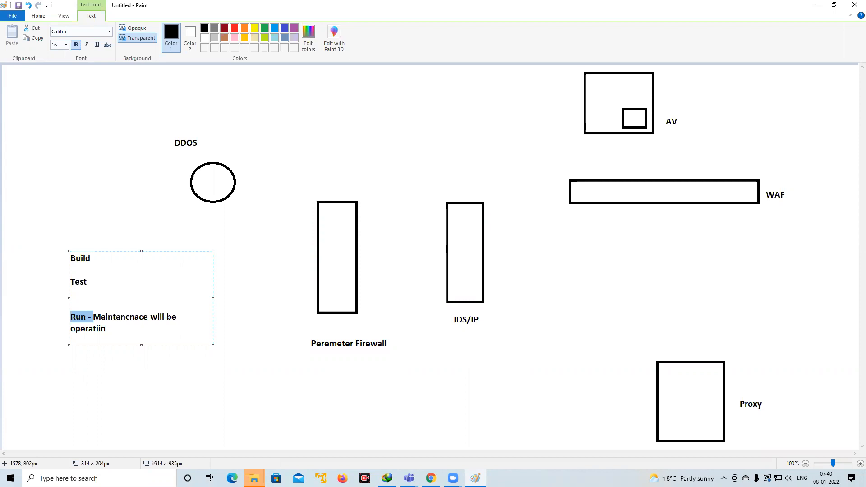
pyautogui.moveTo(522, 397)
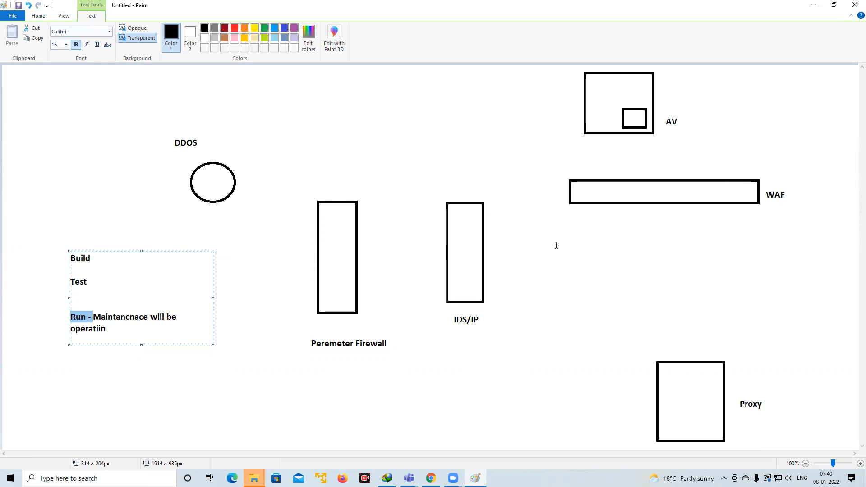
# Step: Select the note's Run line, then add a text area below the firewall and type 'Lookin'
pyautogui.click(108, 329)
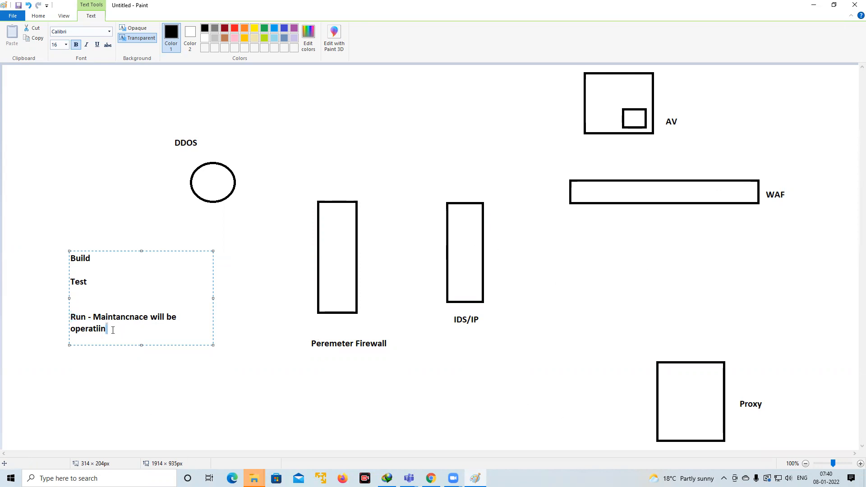
pyautogui.moveTo(70, 317); pyautogui.dragTo(105, 329)
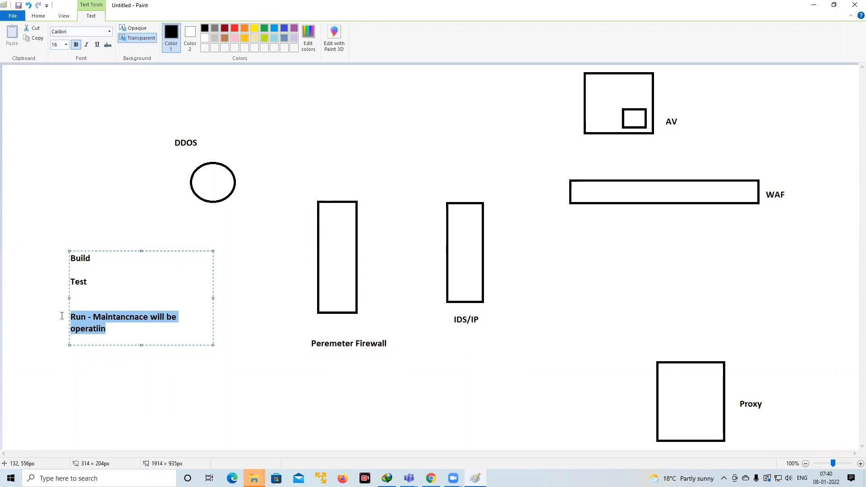
pyautogui.moveTo(229, 374); pyautogui.dragTo(585, 451)
pyautogui.write('1.')
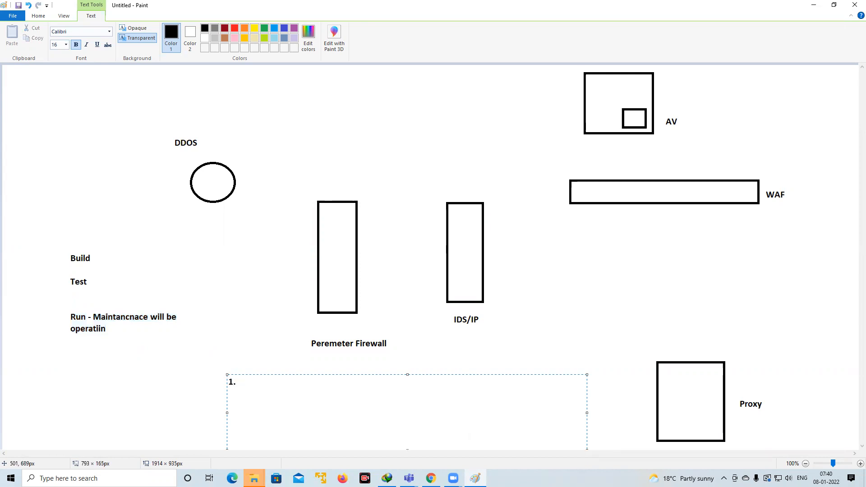
pyautogui.write('Lookin')
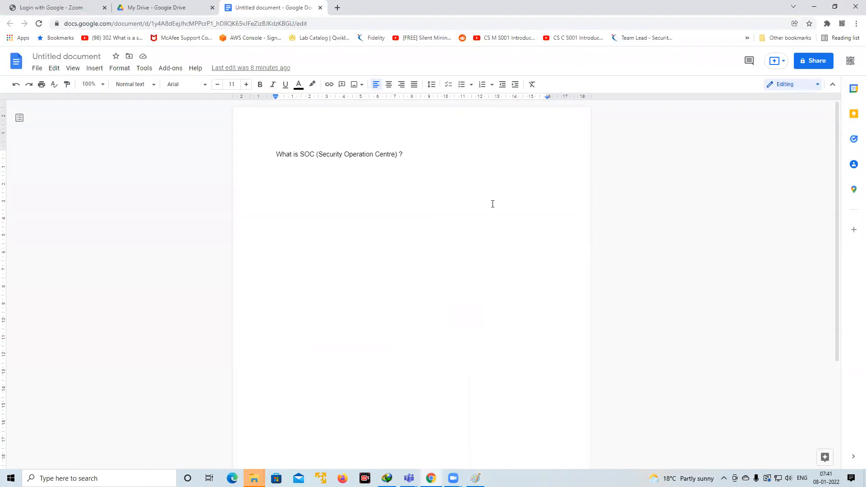
# Step: Type 'Looking after Security posture of entire Org', correcting 'Secueity' from the spelling suggestions
pyautogui.press('enter')
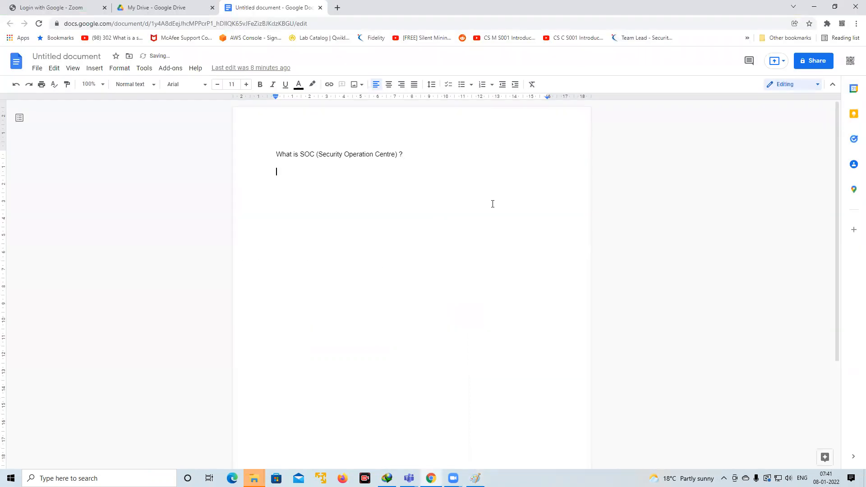
pyautogui.write('Looking')
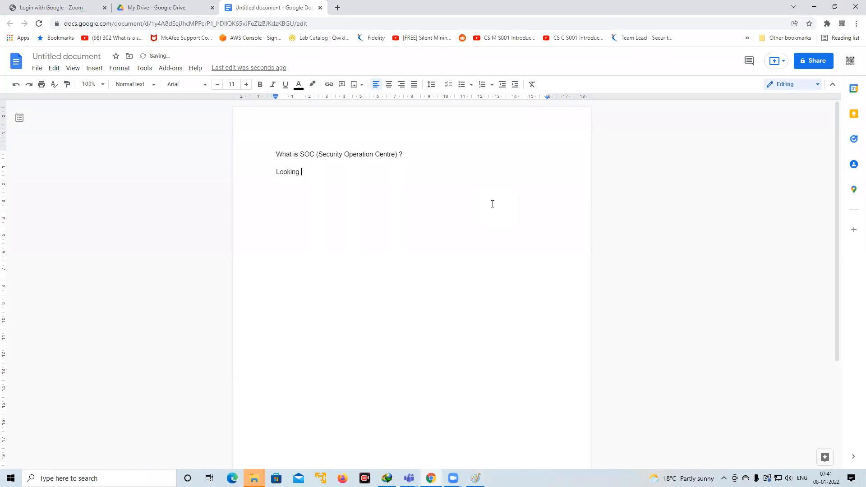
pyautogui.write('after Secueity posture of Or')
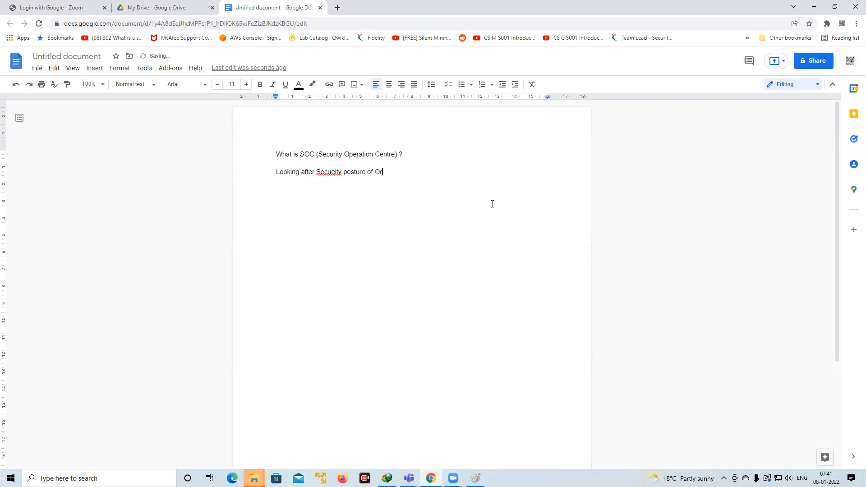
pyautogui.write('g')
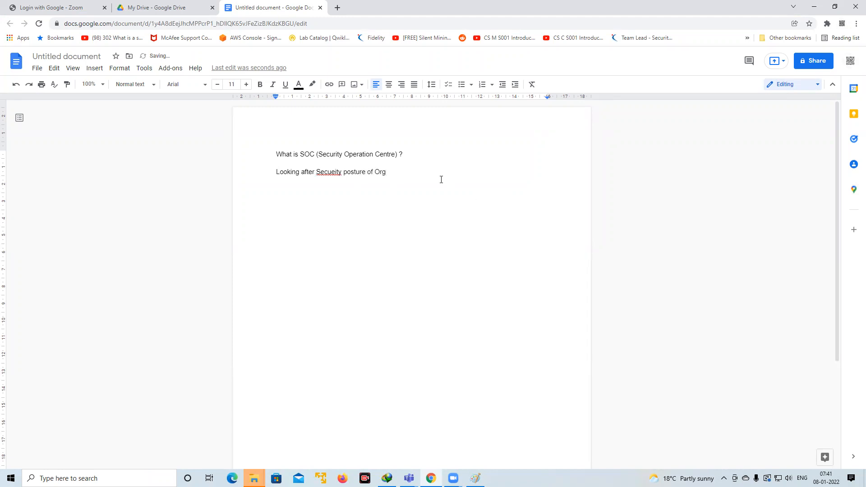
pyautogui.rightClick(328, 172)
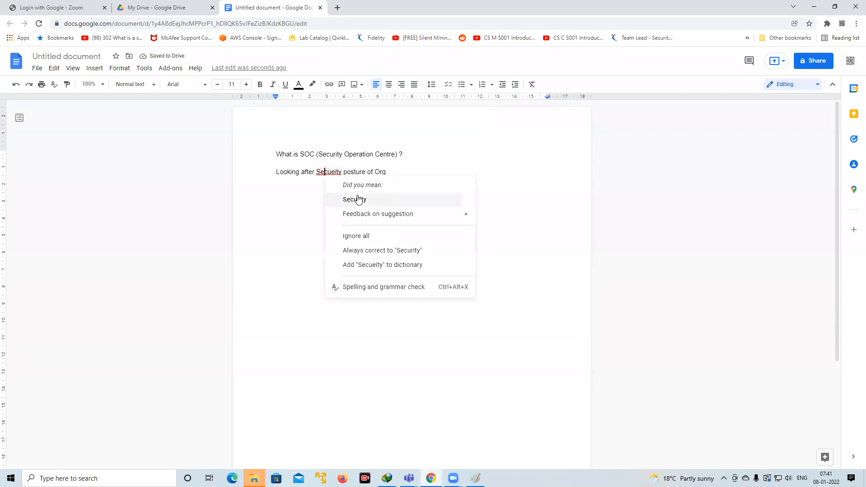
pyautogui.click(354, 199)
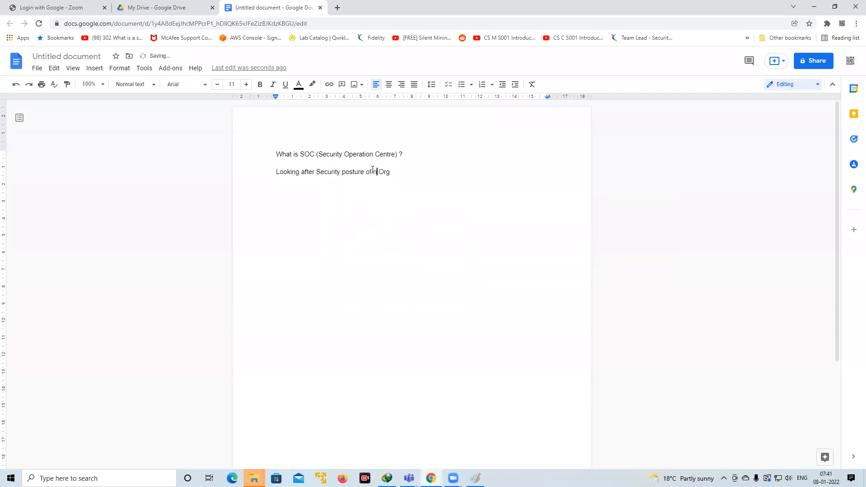
pyautogui.write('nentire')
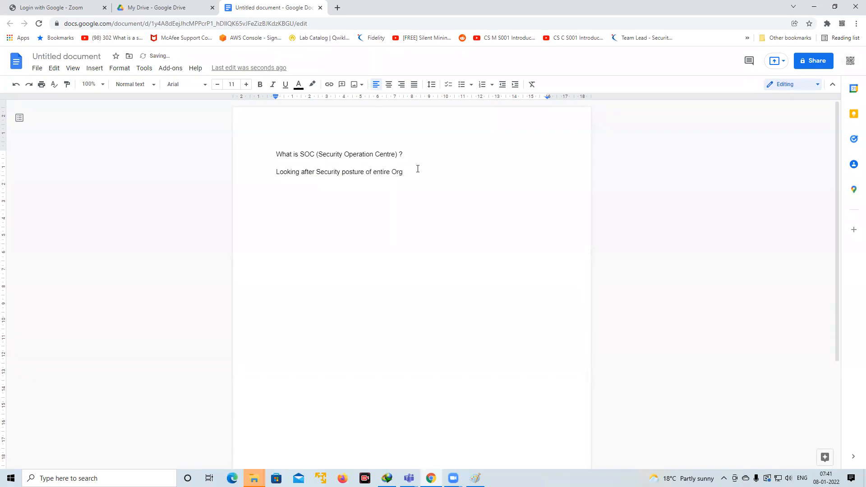
# Step: On a new line, type 'Making sure the engineers(SOC) are responding to the incidents related to org level impats.'
pyautogui.press('enter')
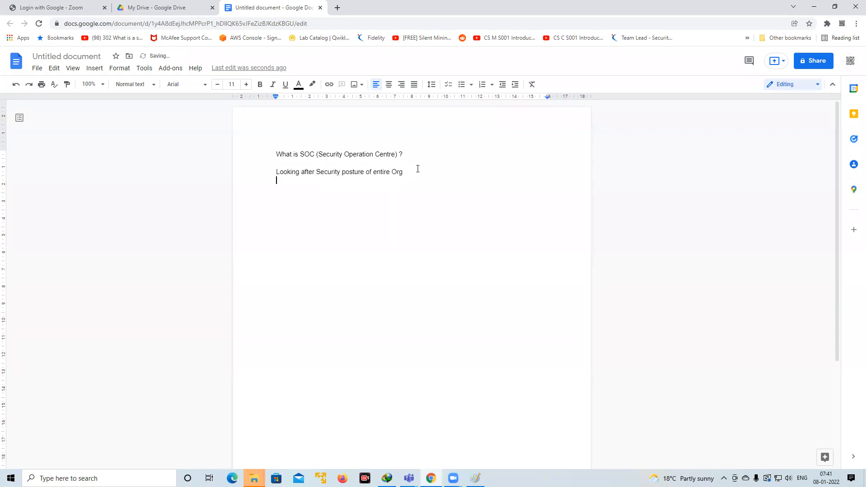
pyautogui.write('Making sure the engineere')
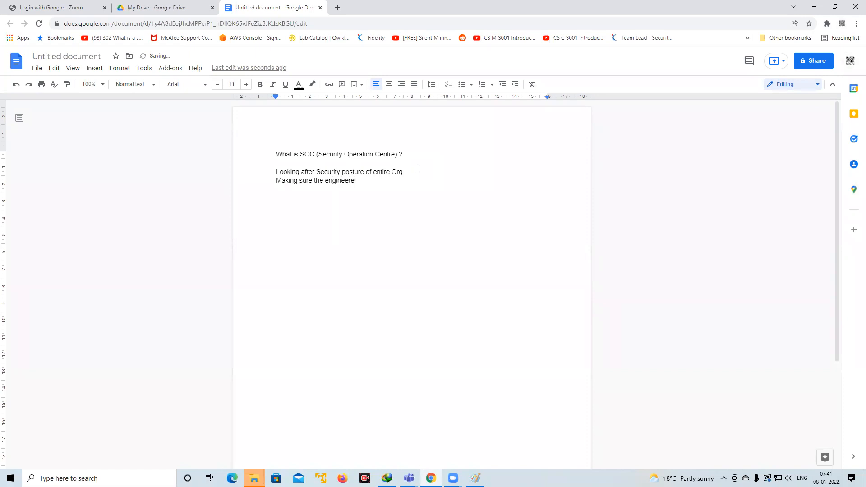
pyautogui.write('s(SO')
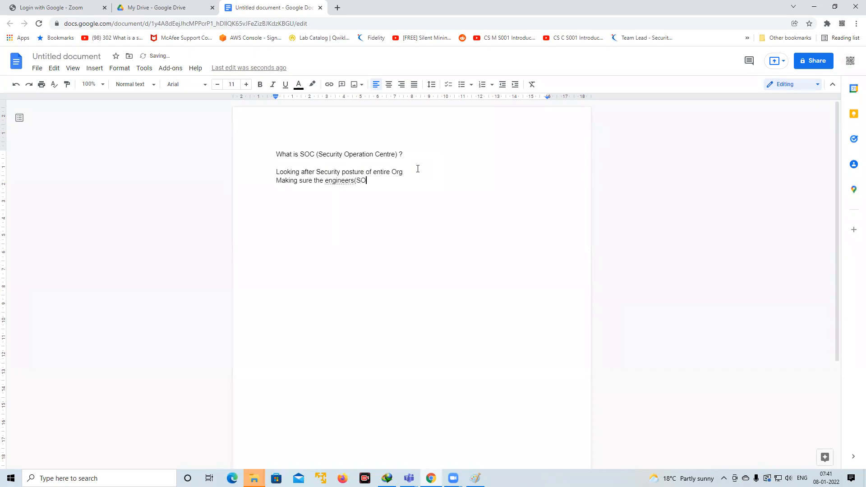
pyautogui.write(') arr')
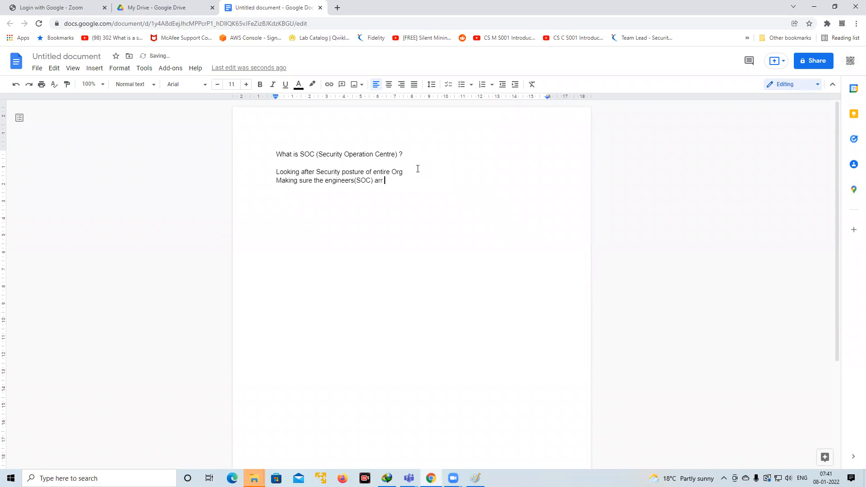
pyautogui.write('responding to the')
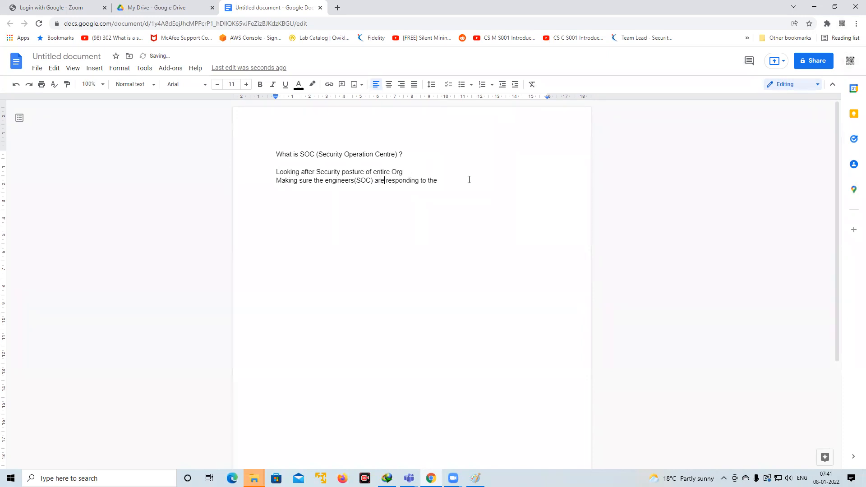
pyautogui.write('incidents related t')
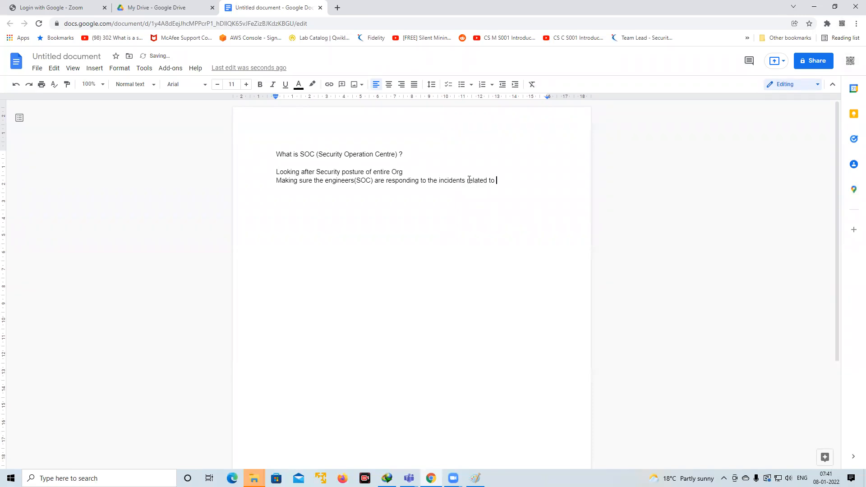
pyautogui.write('org level impat')
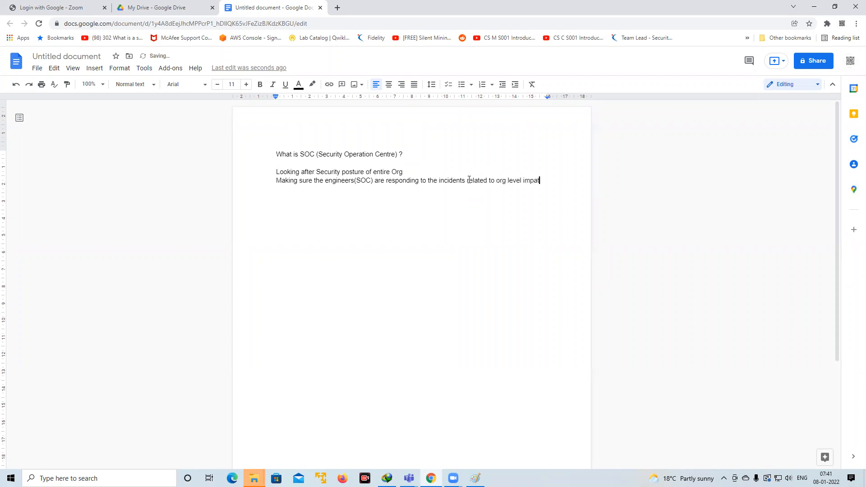
pyautogui.write('s.')
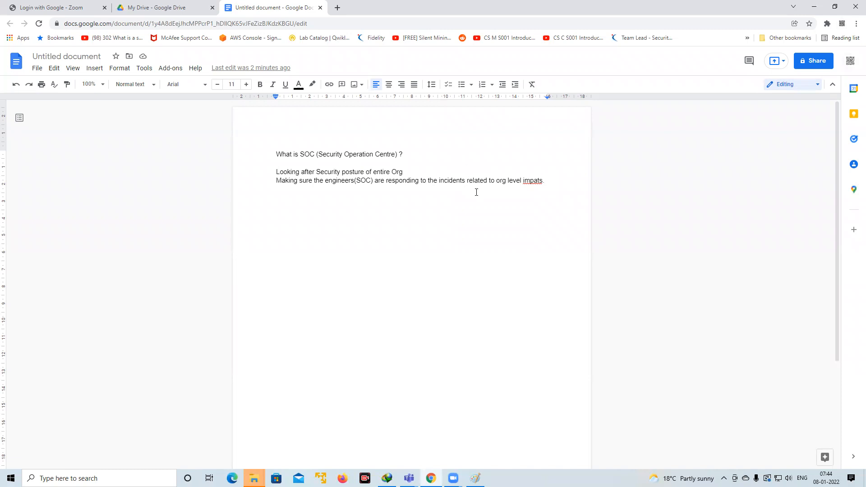
pyautogui.moveTo(627, 61)
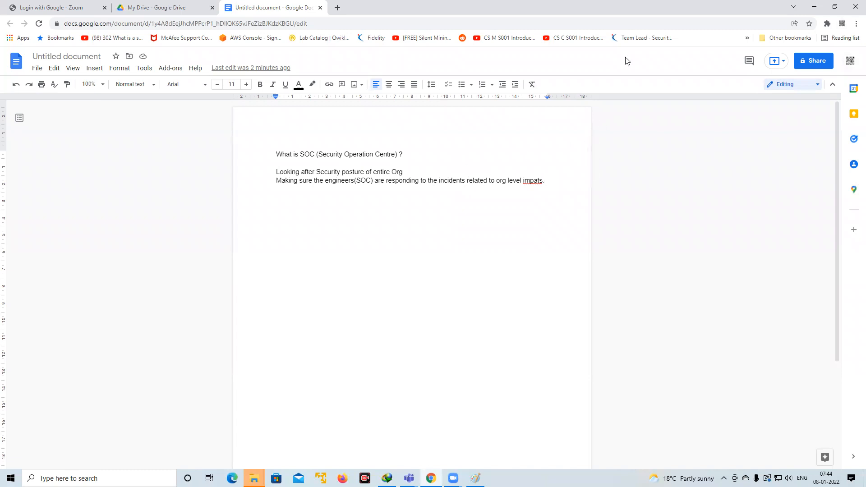